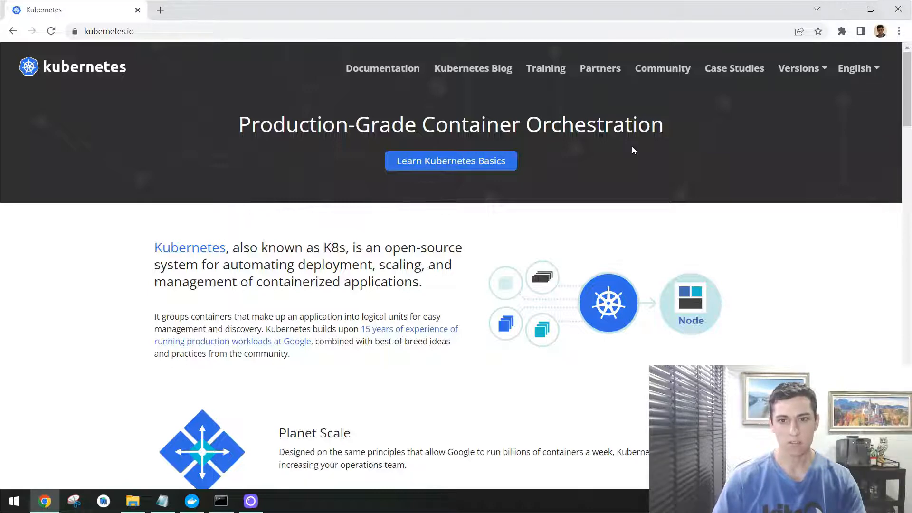
{"action": "mouse_move", "coordinate": [220, 162]}
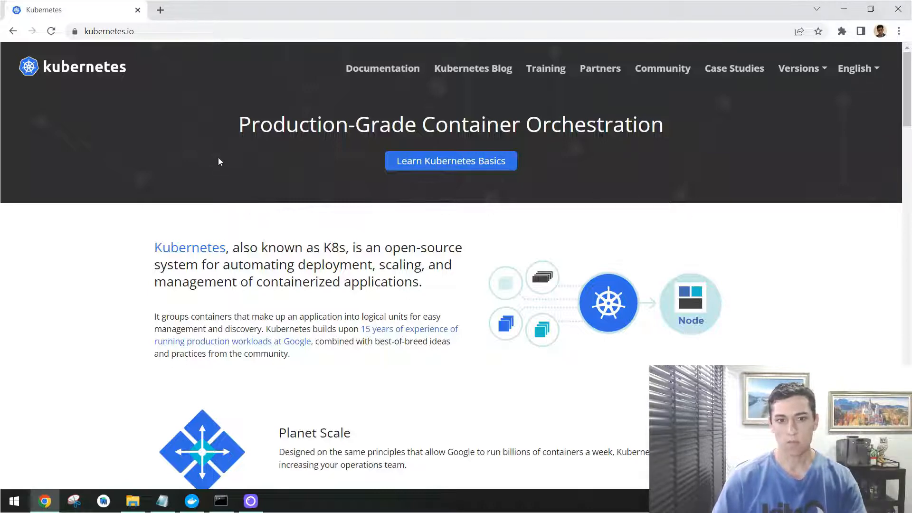
{"action": "mouse_move", "coordinate": [436, 138]}
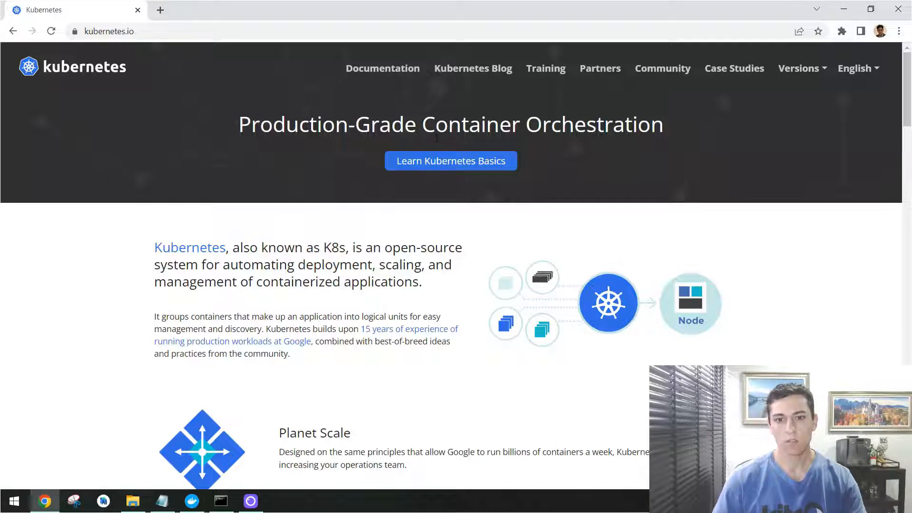
{"action": "mouse_move", "coordinate": [677, 137]}
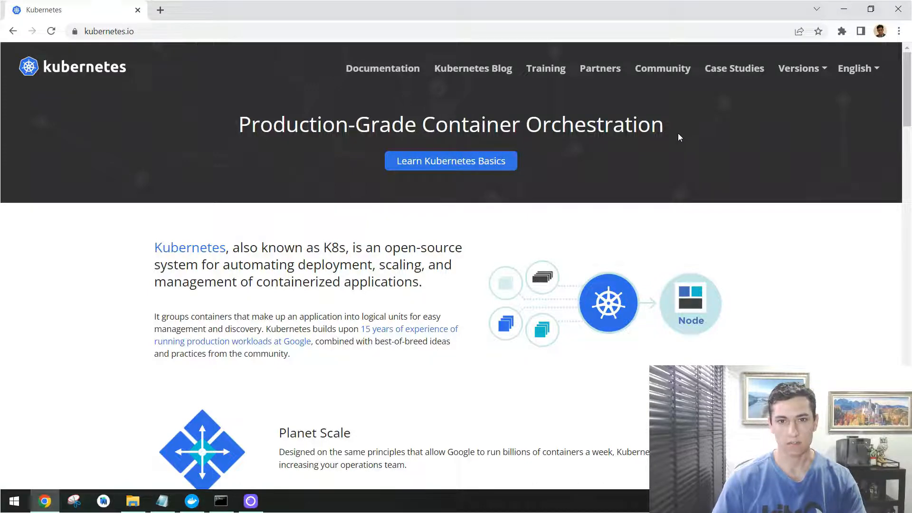
Step: Show Docker Desktop's Kubernetes settings with Enable Kubernetes ticked (v1.22.5)
{"action": "left_click", "coordinate": [190, 500]}
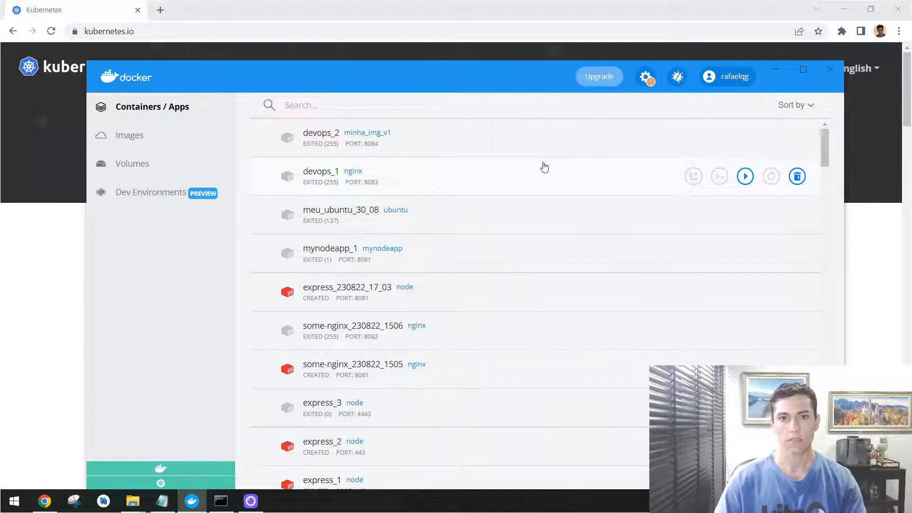
{"action": "mouse_move", "coordinate": [326, 210]}
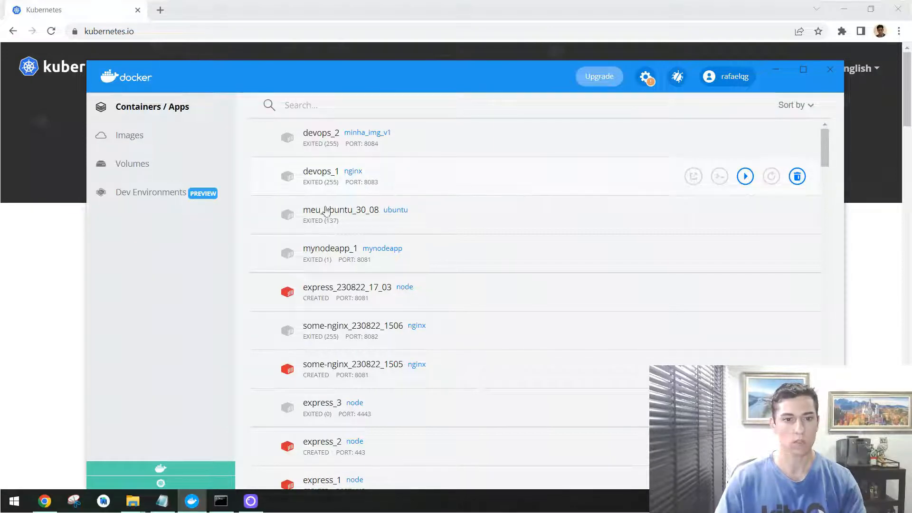
{"action": "mouse_move", "coordinate": [433, 189]}
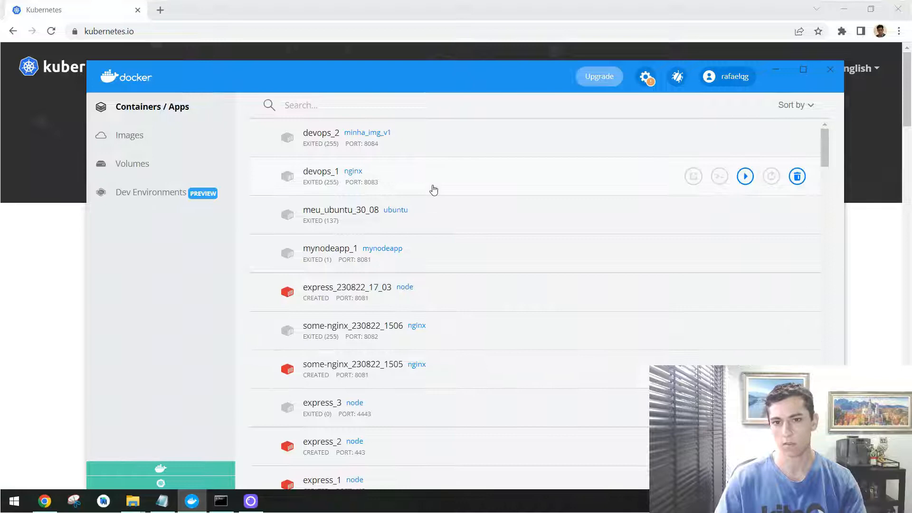
{"action": "mouse_move", "coordinate": [395, 180]}
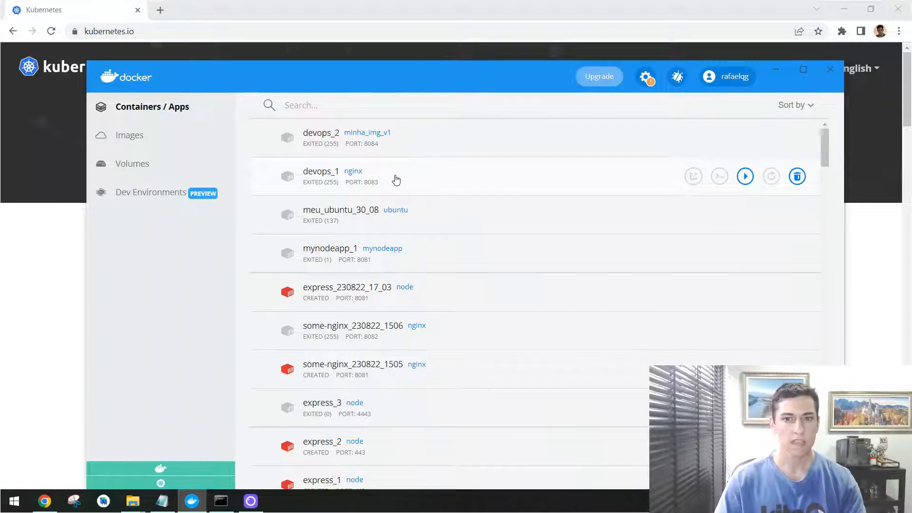
{"action": "mouse_move", "coordinate": [644, 76]}
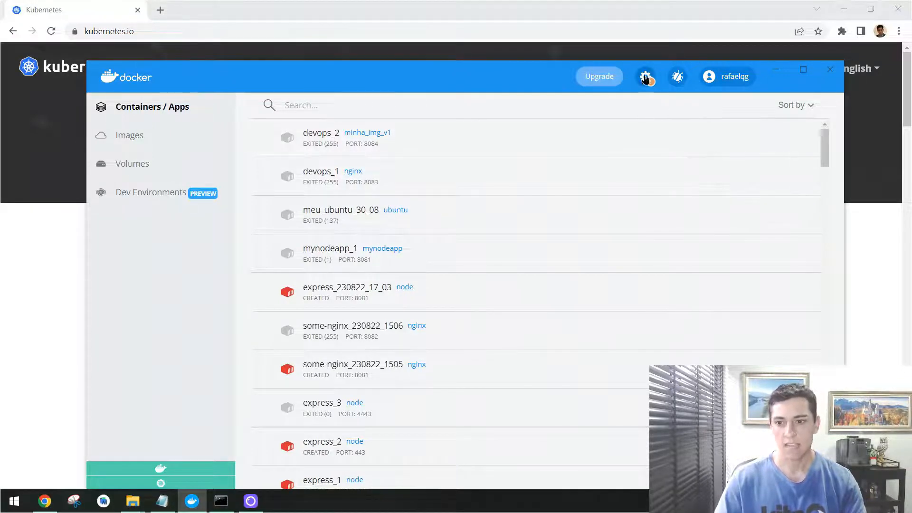
{"action": "left_click", "coordinate": [644, 76]}
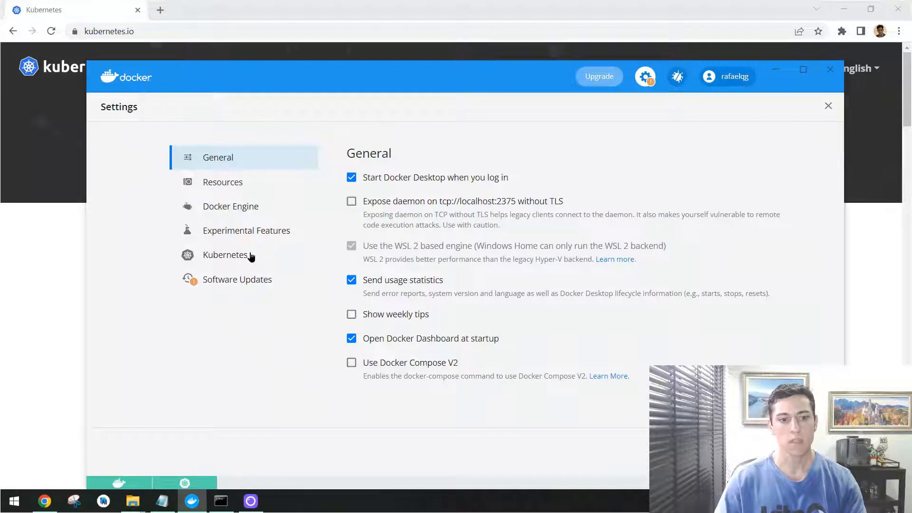
{"action": "left_click", "coordinate": [226, 254]}
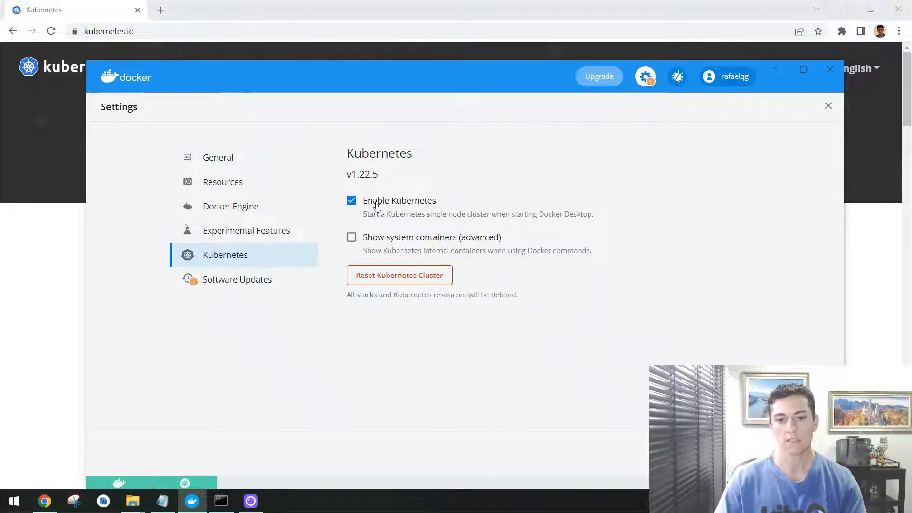
{"action": "mouse_move", "coordinate": [395, 265]}
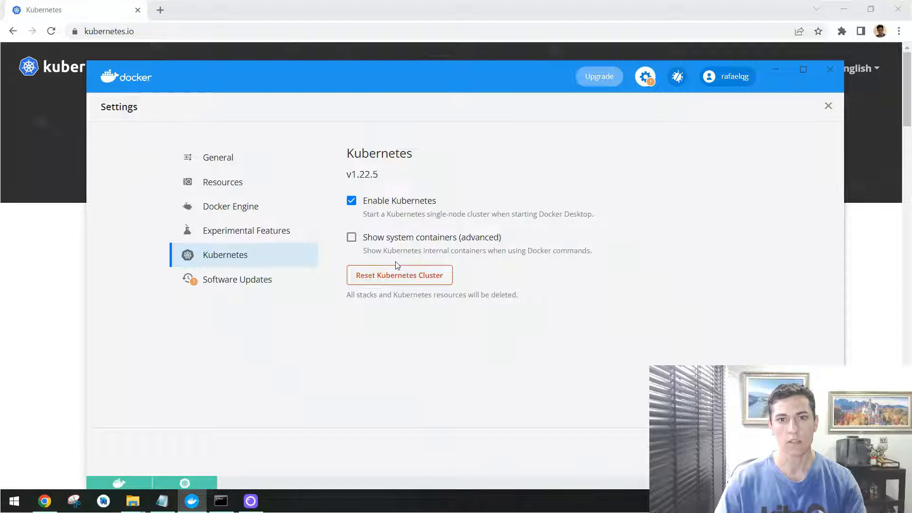
{"action": "mouse_move", "coordinate": [5, 472]}
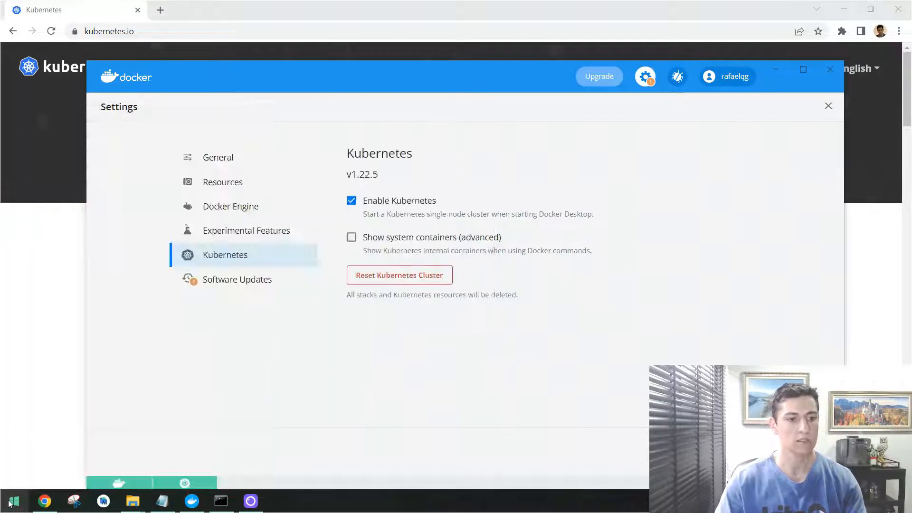
Step: Run kubectl in a new Command Prompt to print its help listing of basic commands
{"action": "left_click", "coordinate": [219, 501]}
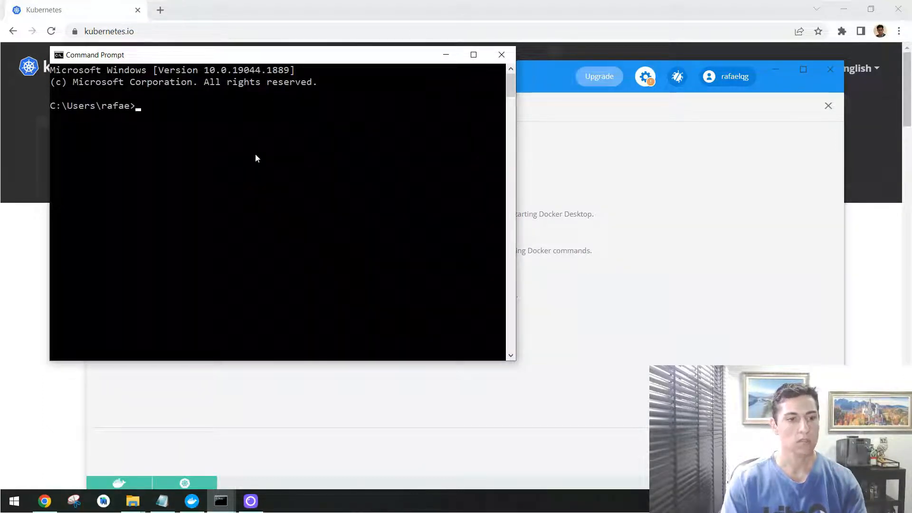
{"action": "type", "text": "kubecr"}
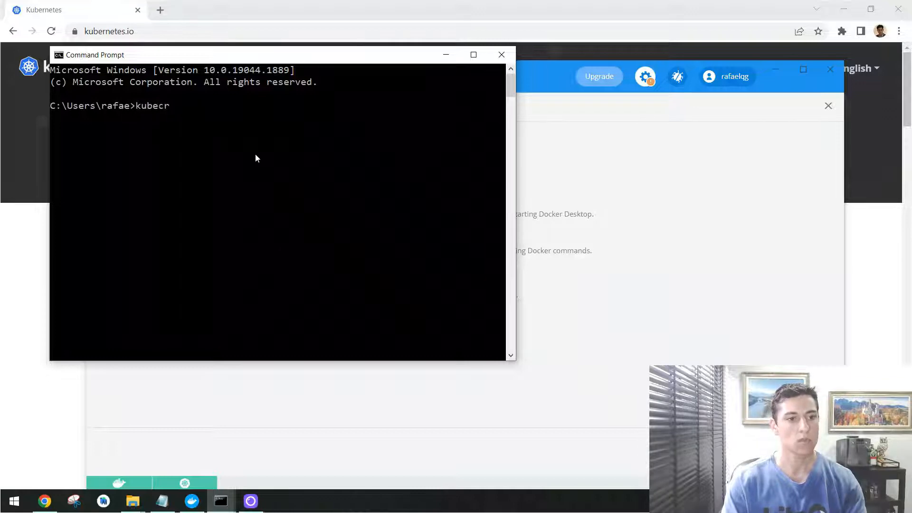
{"action": "key", "text": "Return"}
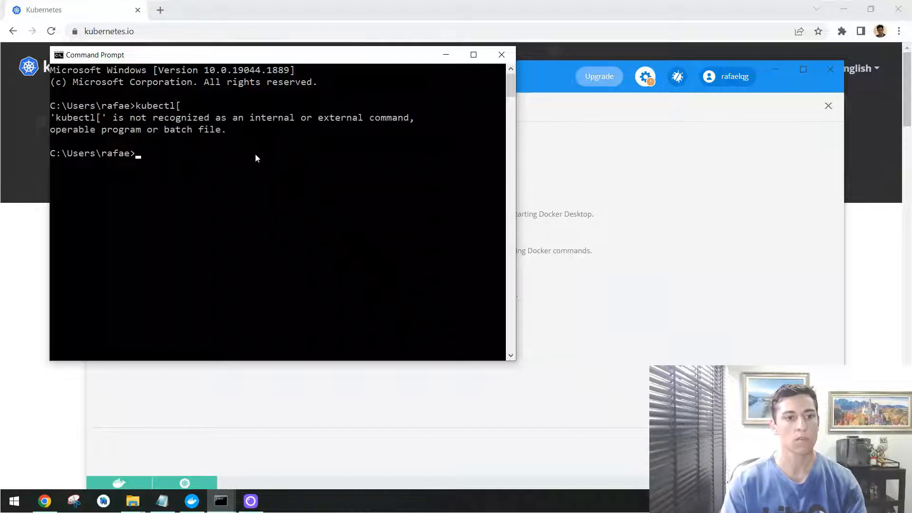
{"action": "type", "text": "kubectl["}
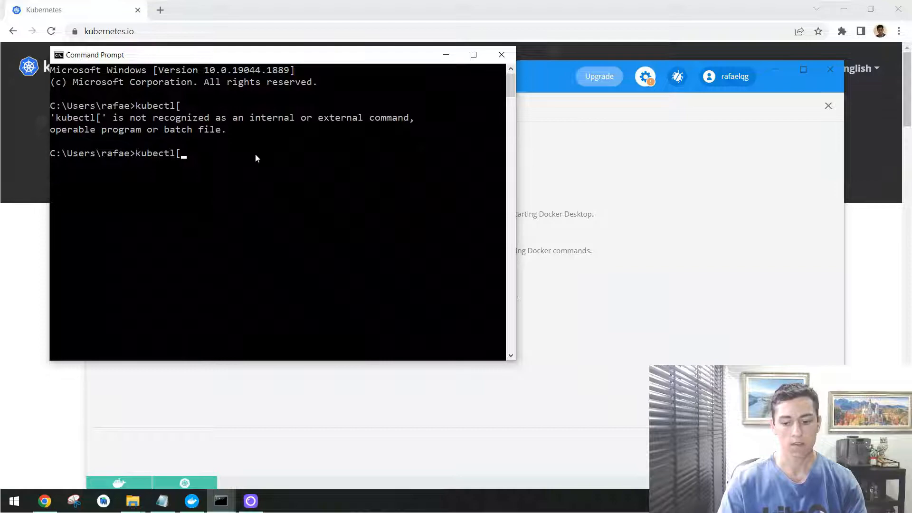
{"action": "key", "text": "Return"}
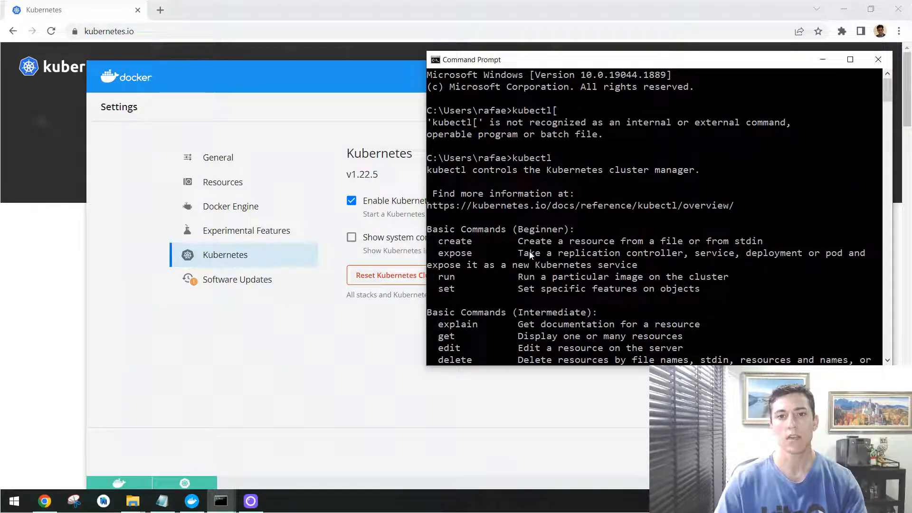
{"action": "mouse_move", "coordinate": [543, 250]}
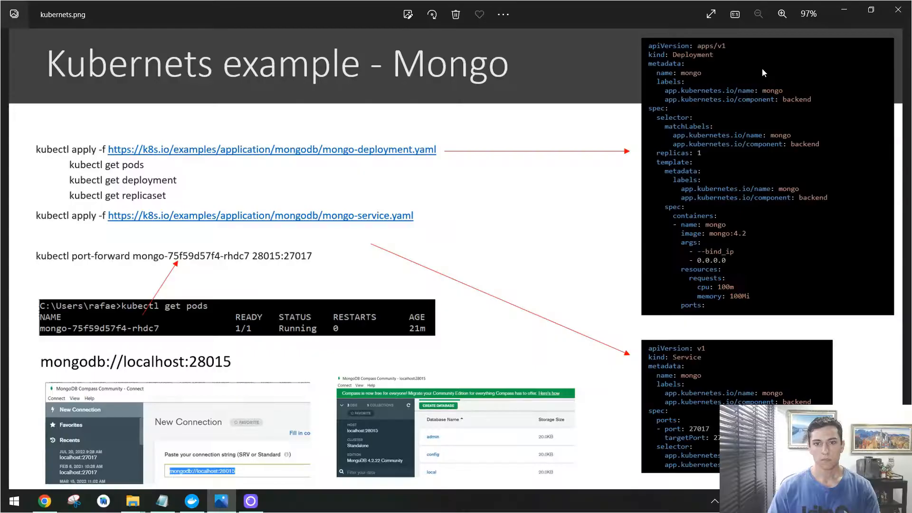
{"action": "mouse_move", "coordinate": [590, 147]}
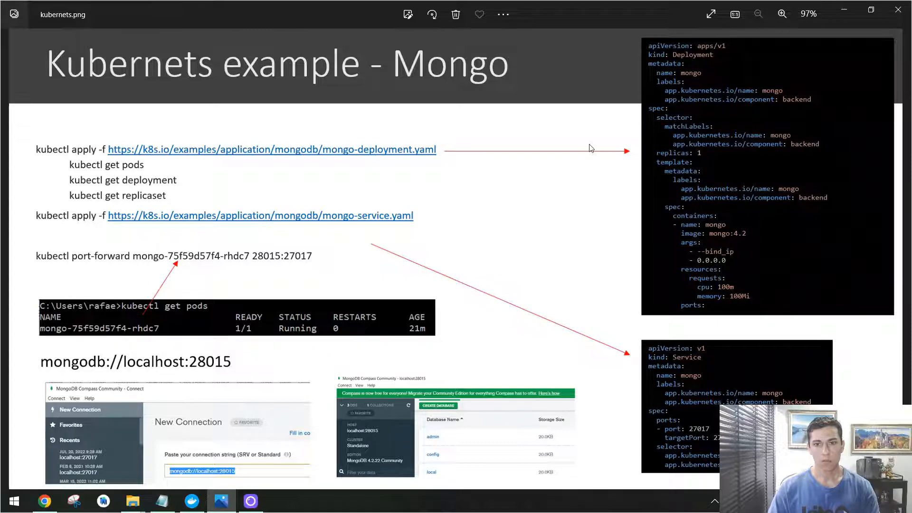
{"action": "mouse_move", "coordinate": [565, 158]}
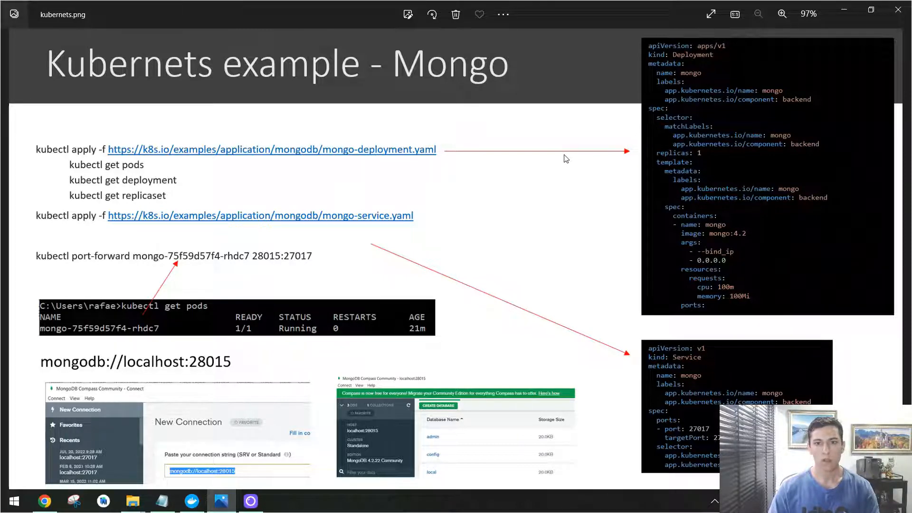
{"action": "mouse_move", "coordinate": [502, 120]}
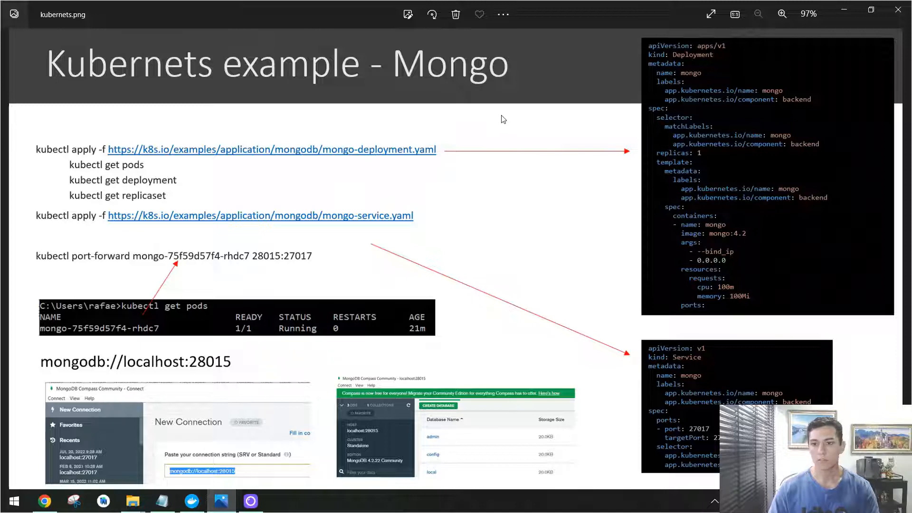
{"action": "mouse_move", "coordinate": [414, 135]}
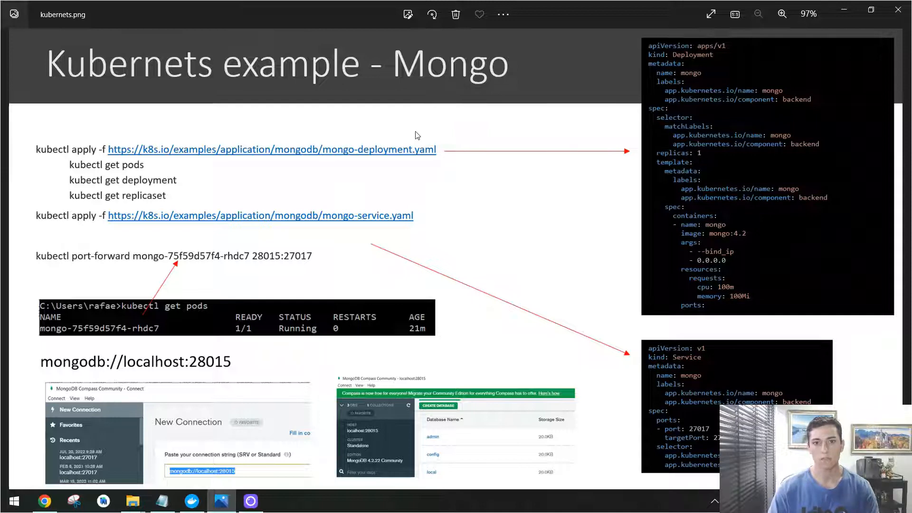
{"action": "mouse_move", "coordinate": [389, 133]}
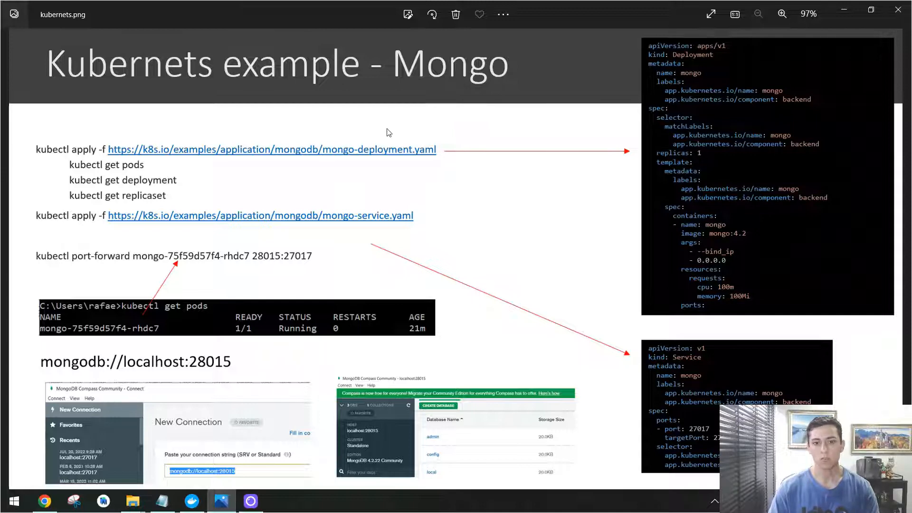
{"action": "mouse_move", "coordinate": [386, 150]}
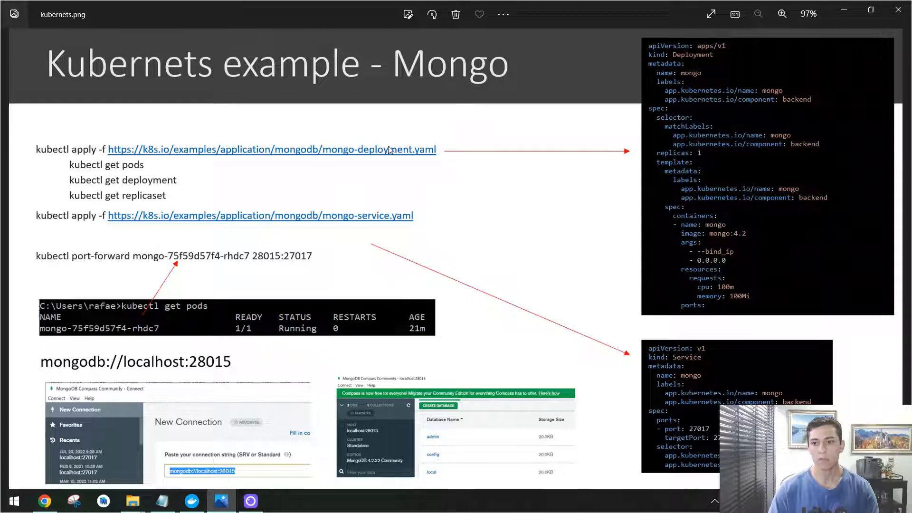
{"action": "mouse_move", "coordinate": [689, 97]}
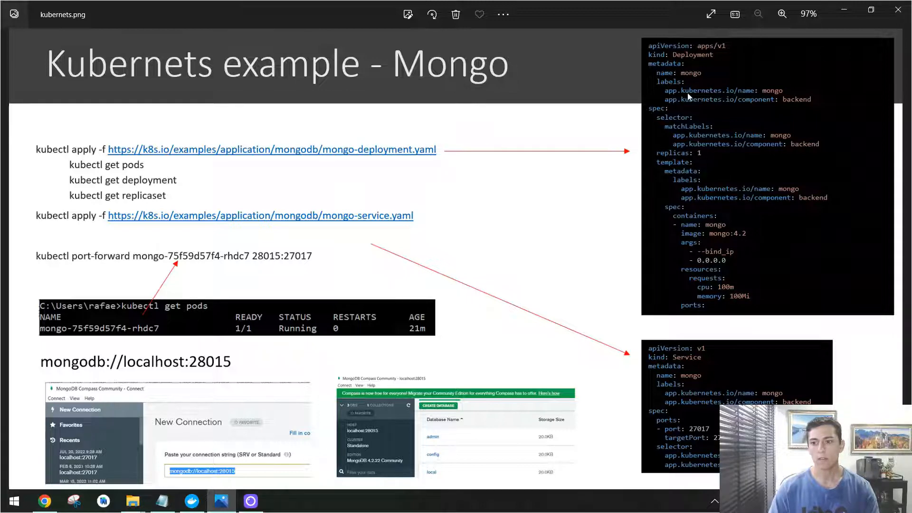
{"action": "mouse_move", "coordinate": [690, 80]}
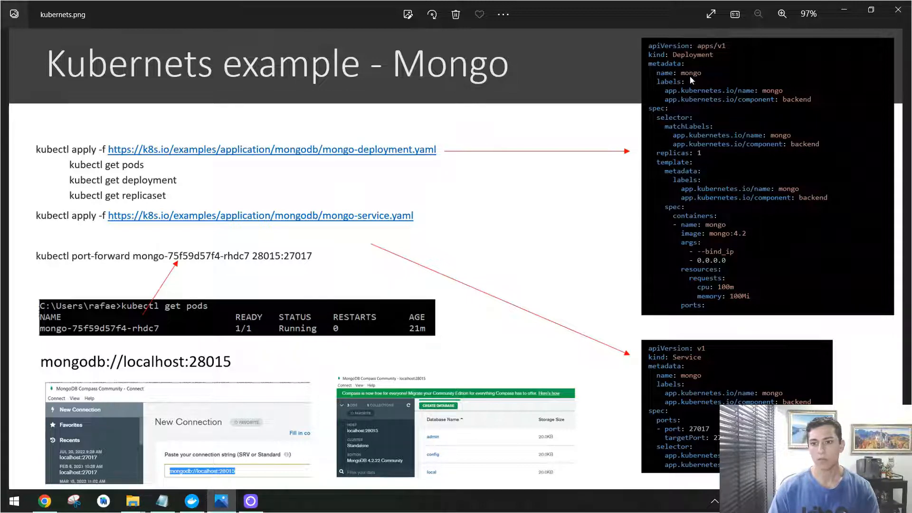
{"action": "mouse_move", "coordinate": [720, 225]}
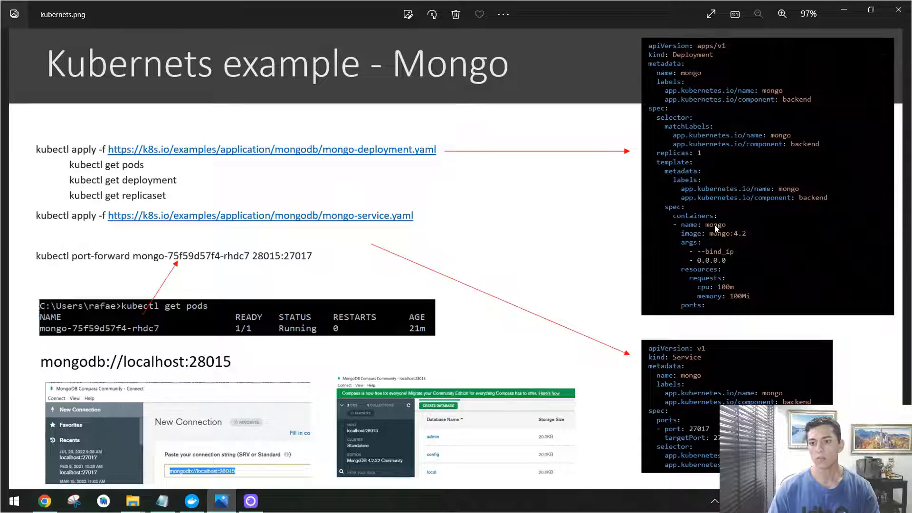
{"action": "mouse_move", "coordinate": [691, 208]}
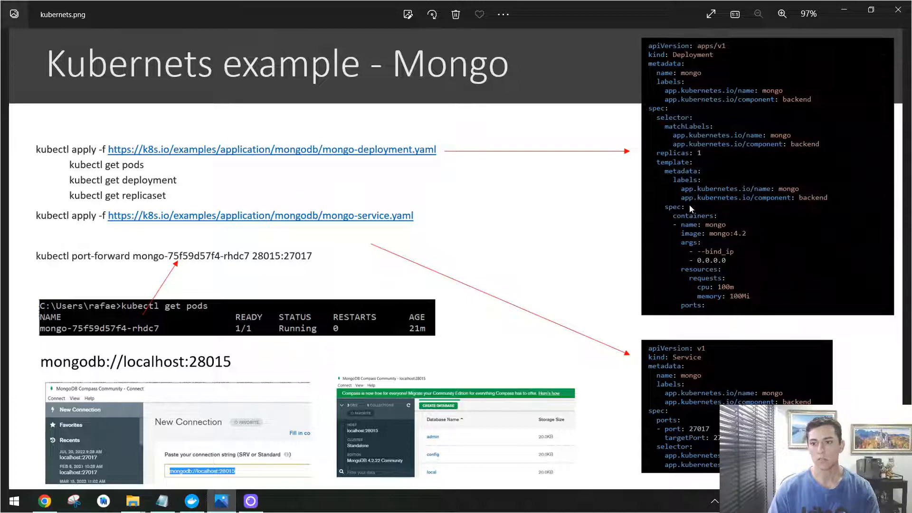
{"action": "mouse_move", "coordinate": [766, 254]}
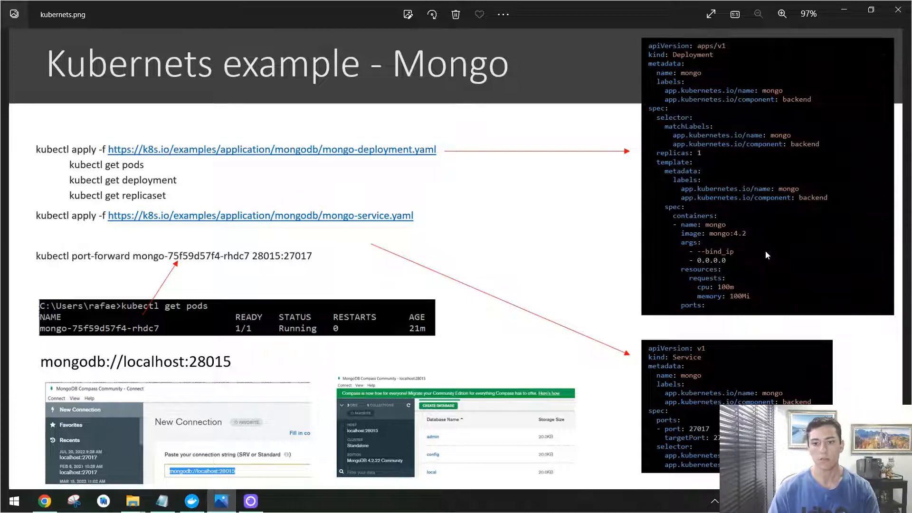
{"action": "mouse_move", "coordinate": [524, 194]}
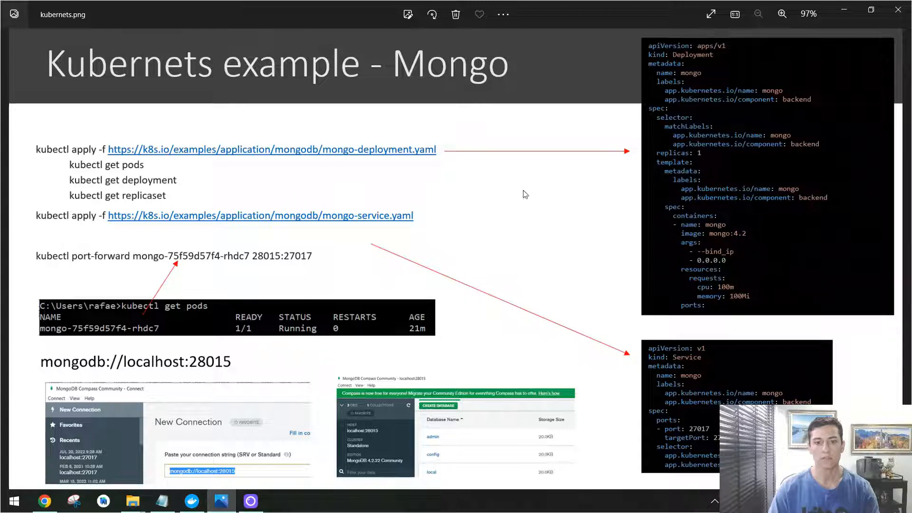
{"action": "mouse_move", "coordinate": [351, 144]}
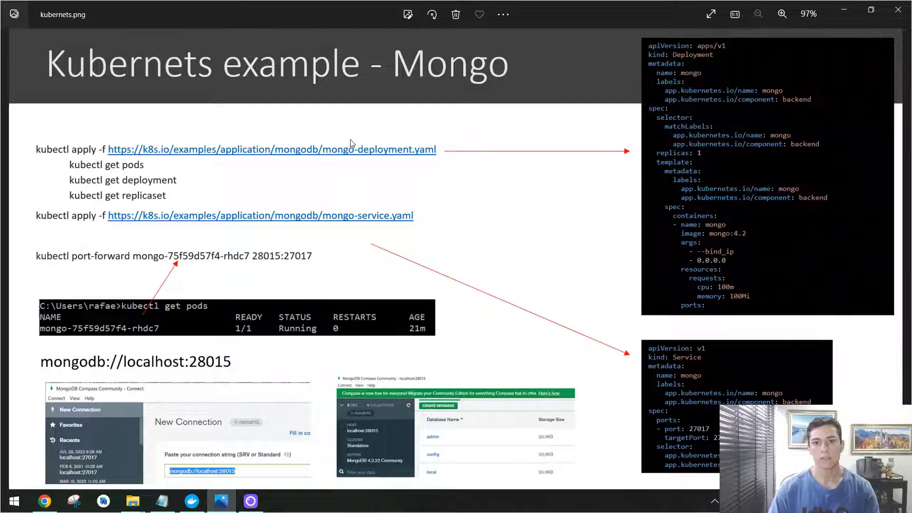
{"action": "mouse_move", "coordinate": [70, 226]}
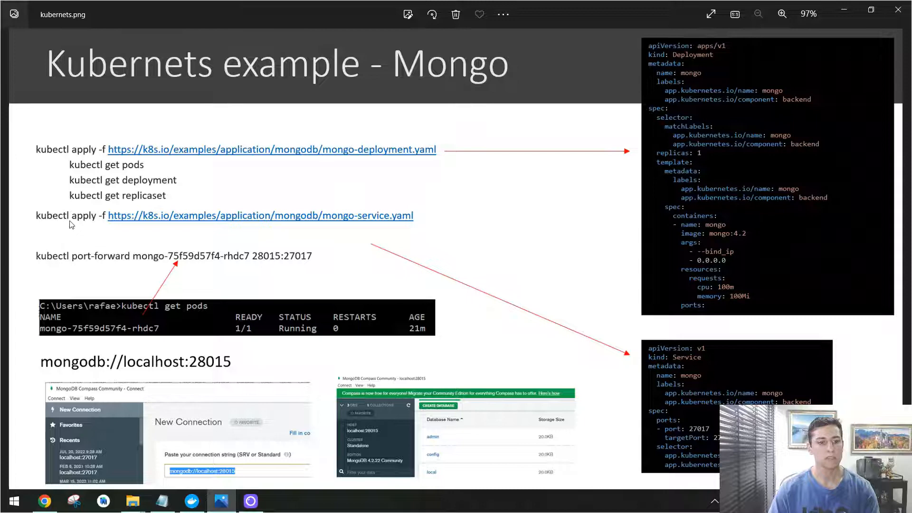
{"action": "mouse_move", "coordinate": [365, 213]}
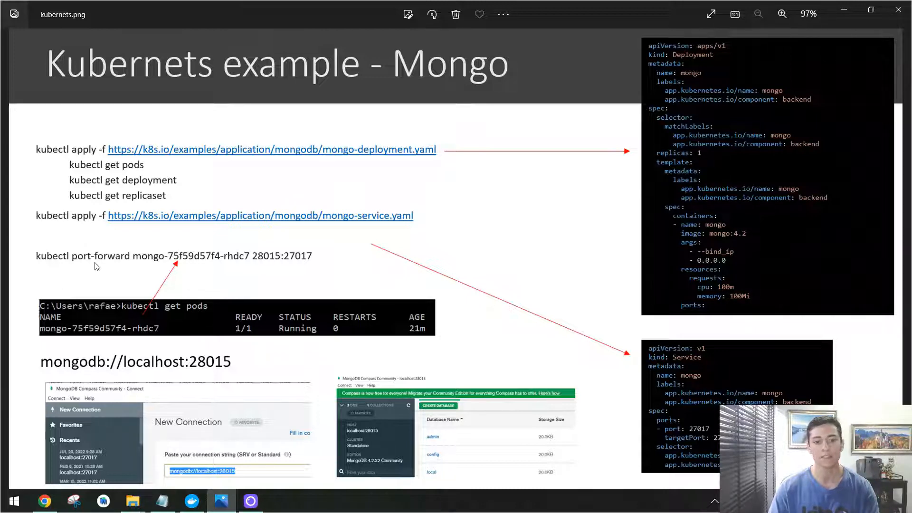
{"action": "mouse_move", "coordinate": [301, 254]}
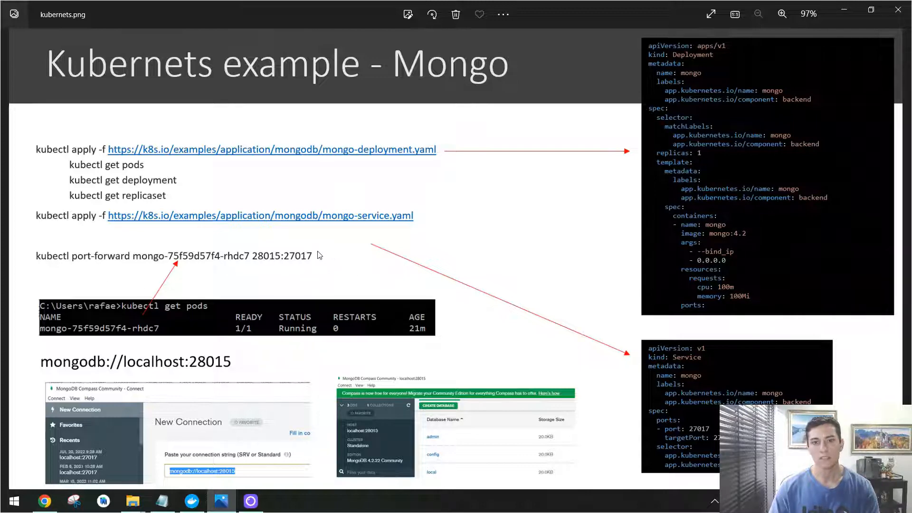
{"action": "mouse_move", "coordinate": [270, 259]}
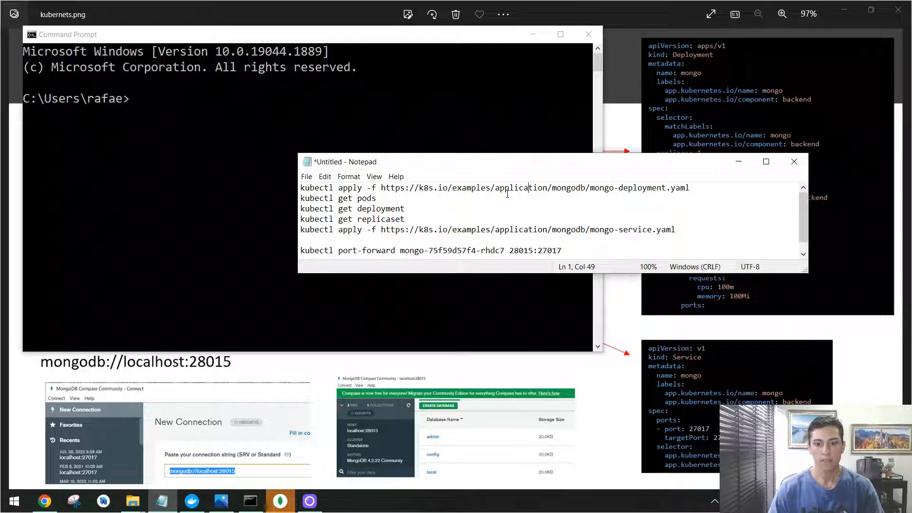
Step: Select the mongo-deployment.yaml URL in the kubectl notes for copying
{"action": "double_click", "coordinate": [337, 198]}
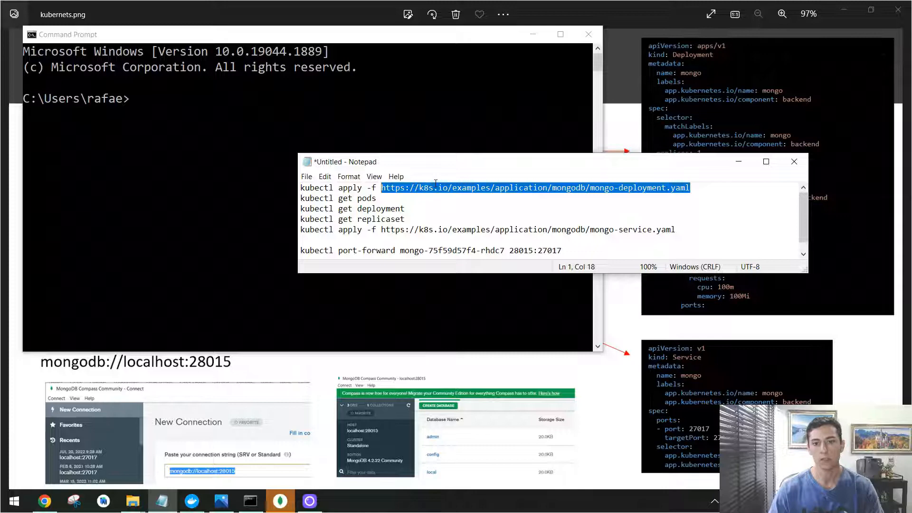
{"action": "mouse_move", "coordinate": [236, 422]}
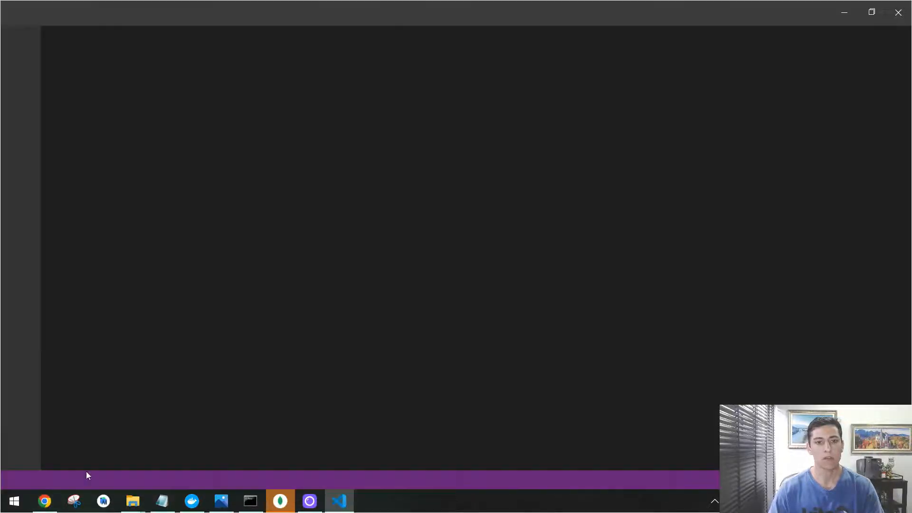
Step: Trust the workspace for mongo-deployment.yaml in VS Code, then return to the Notepad notes
{"action": "left_click", "coordinate": [339, 501]}
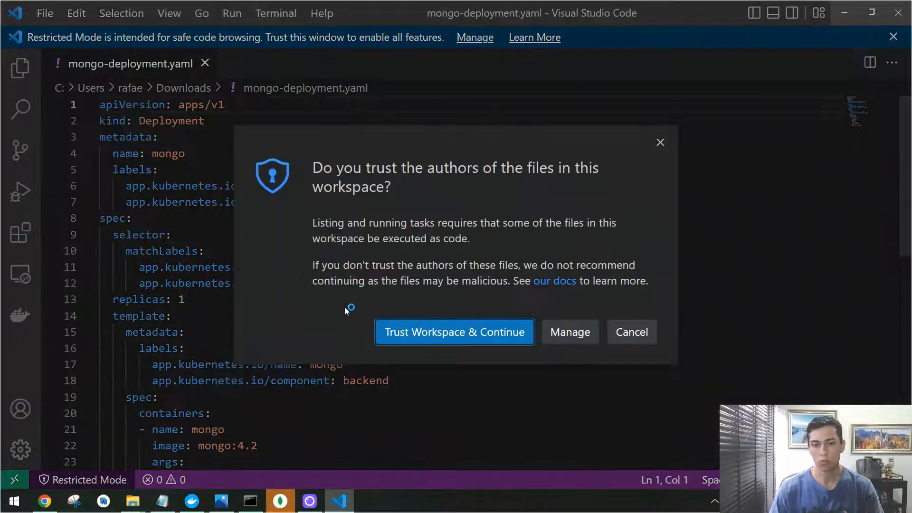
{"action": "left_click", "coordinate": [454, 331]}
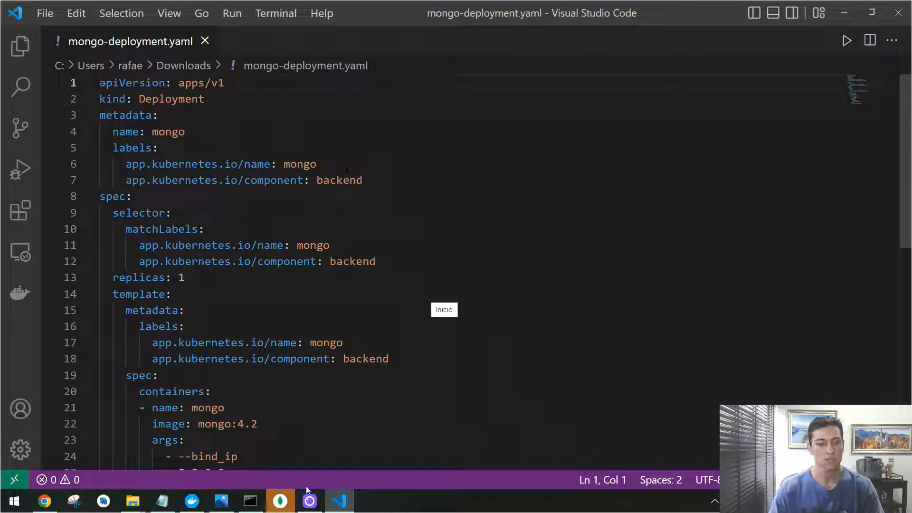
{"action": "left_click", "coordinate": [162, 500]}
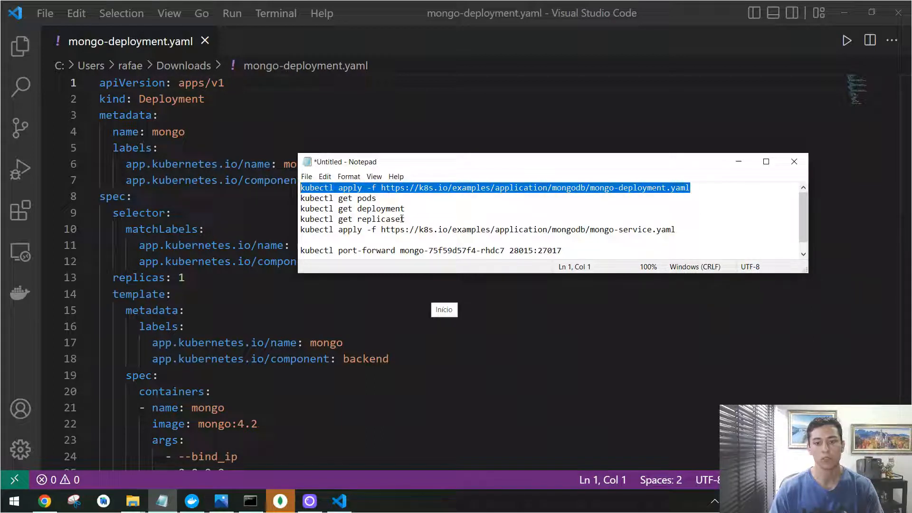
Step: Apply the pasted mongo-deployment.yaml manifest with kubectl to create the mongo deployment
{"action": "left_click", "coordinate": [404, 209]}
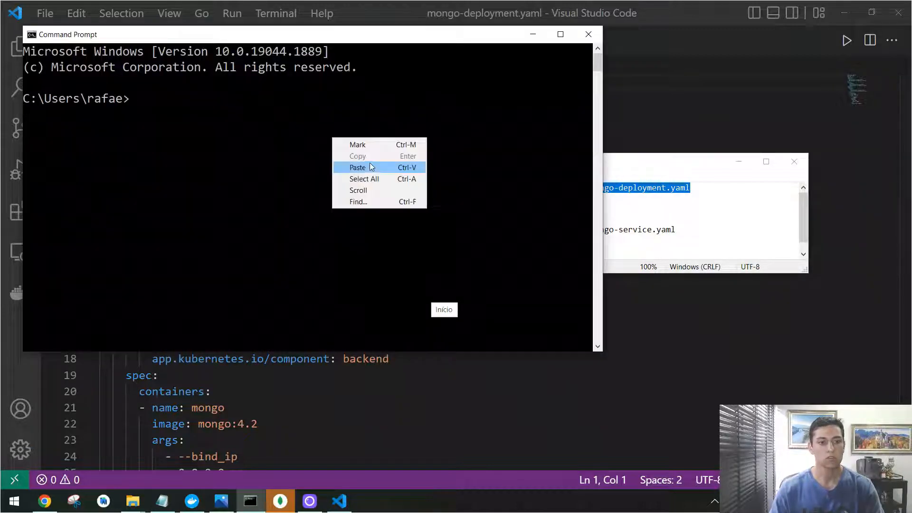
{"action": "left_click", "coordinate": [357, 167]}
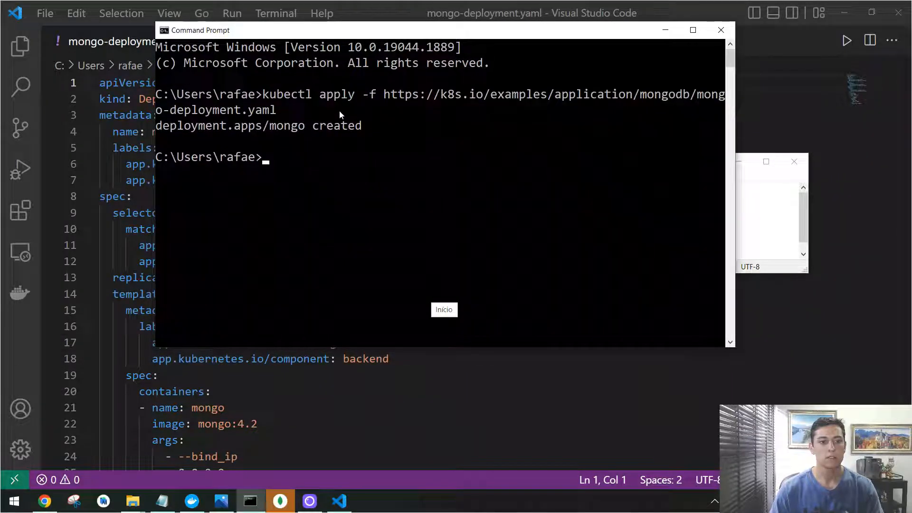
{"action": "mouse_move", "coordinate": [424, 79]}
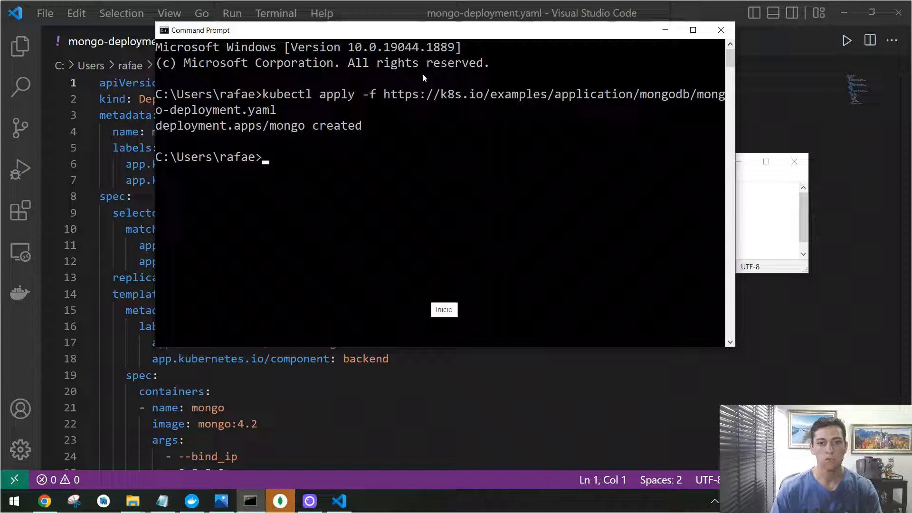
{"action": "mouse_move", "coordinate": [530, 40]}
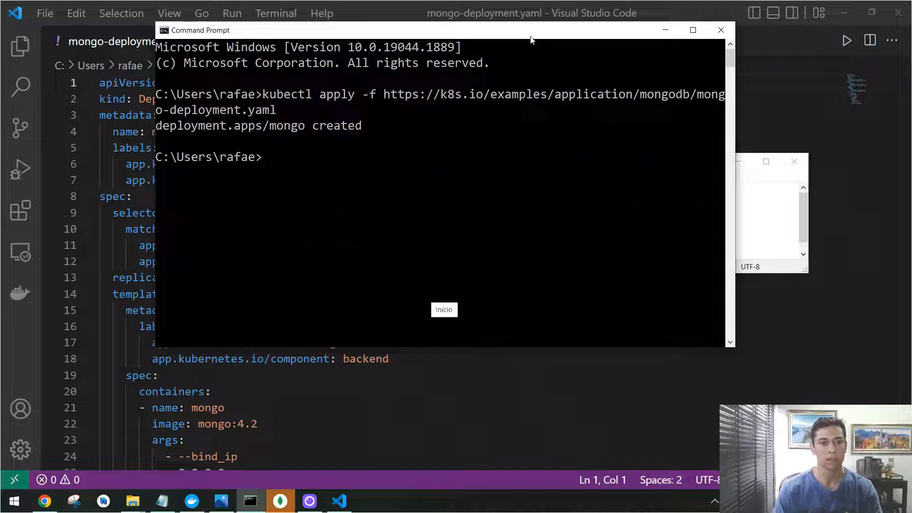
Step: List pods and deployments, confirming the mongo pod Running and deployment 1/1 available
{"action": "type", "text": "kube"}
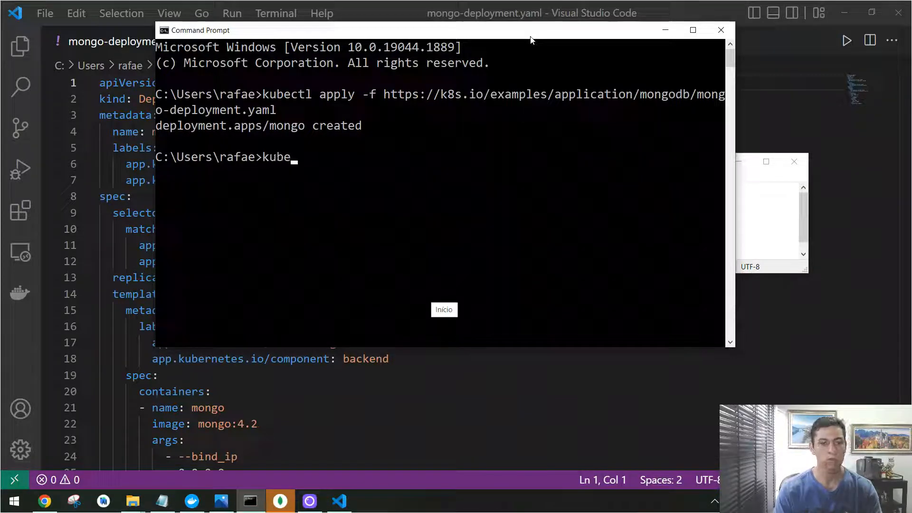
{"action": "type", "text": "ctl"}
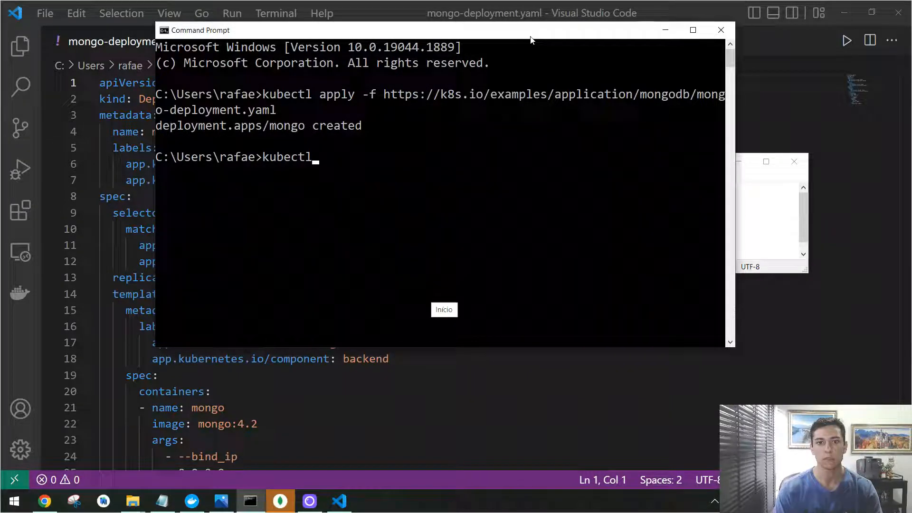
{"action": "type", "text": "get"}
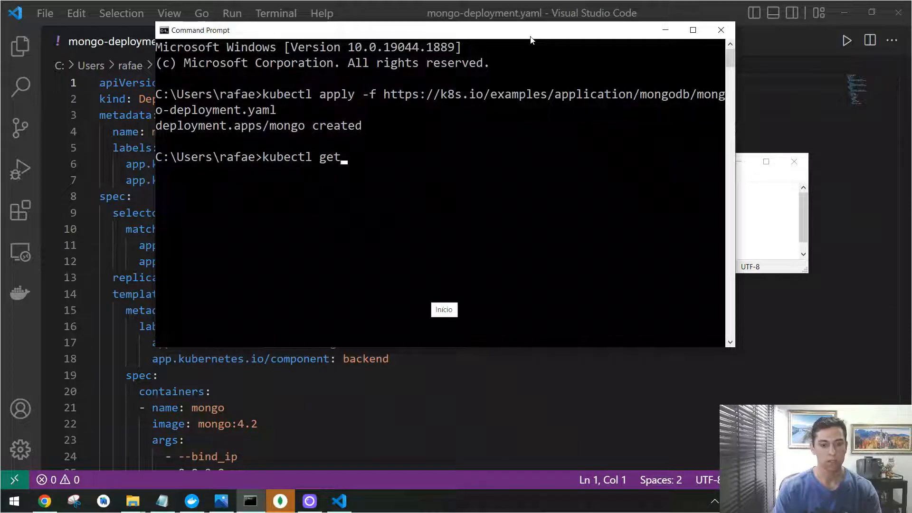
{"action": "type", "text": "po"}
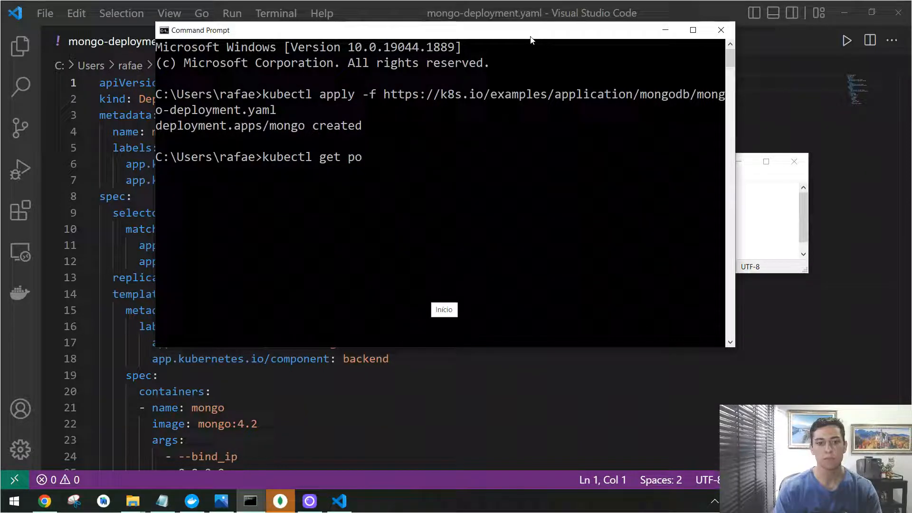
{"action": "type", "text": "ds"}
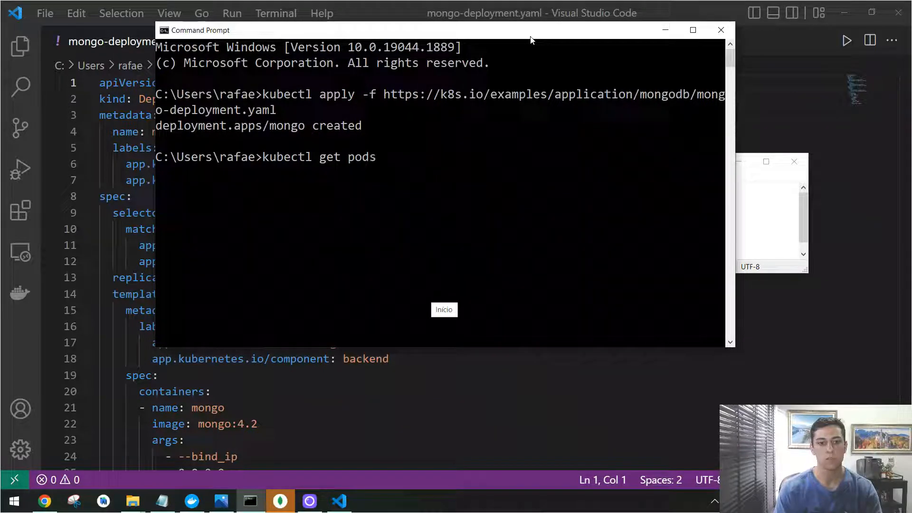
{"action": "key", "text": "Return"}
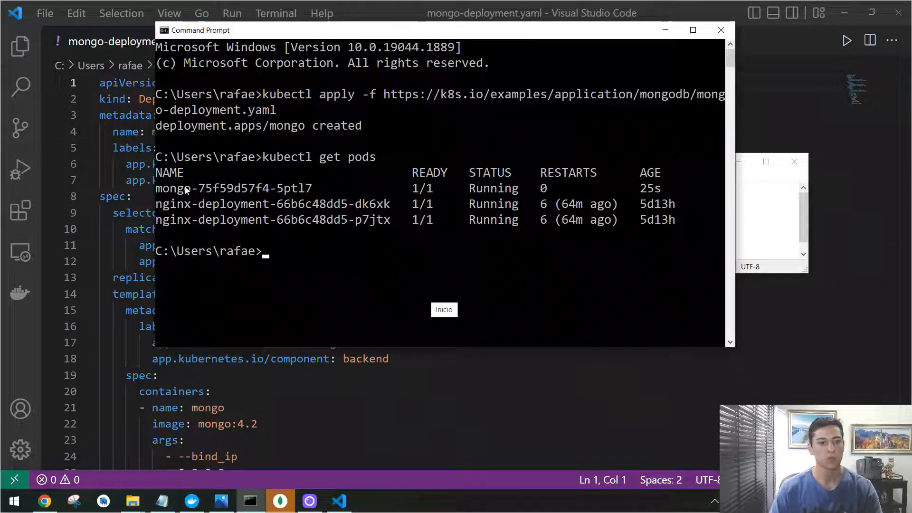
{"action": "mouse_move", "coordinate": [334, 186]}
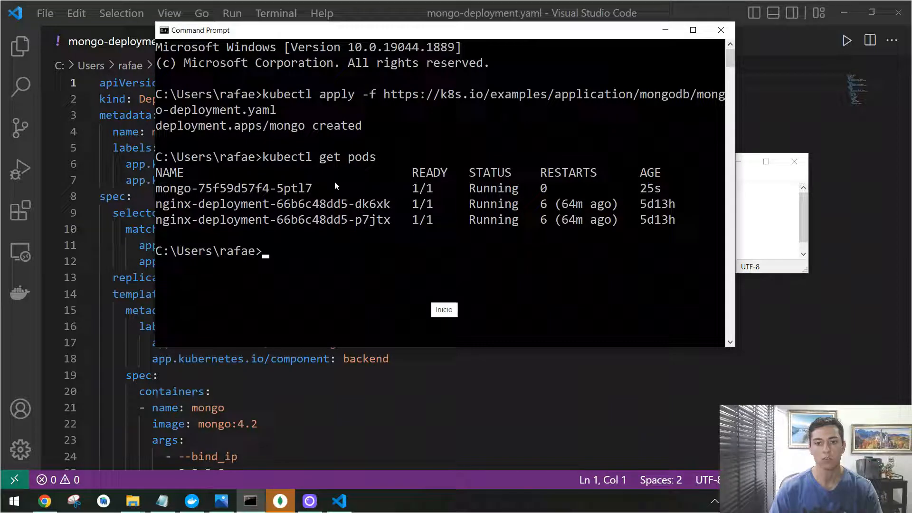
{"action": "type", "text": "kubectl get pods"}
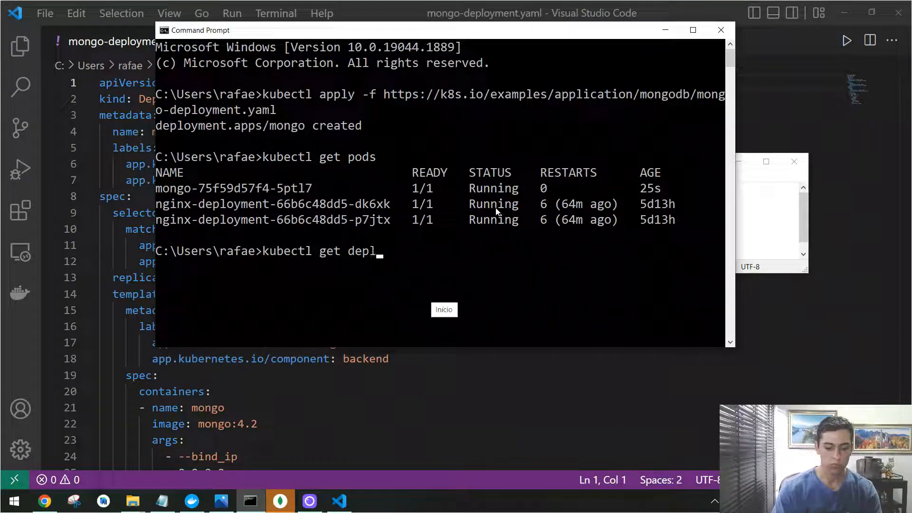
{"action": "key", "text": "Return"}
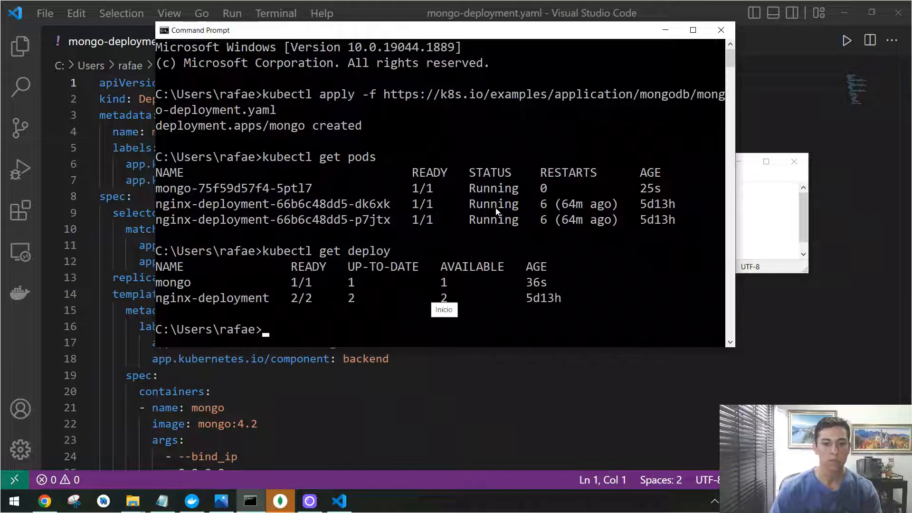
{"action": "mouse_move", "coordinate": [413, 179]}
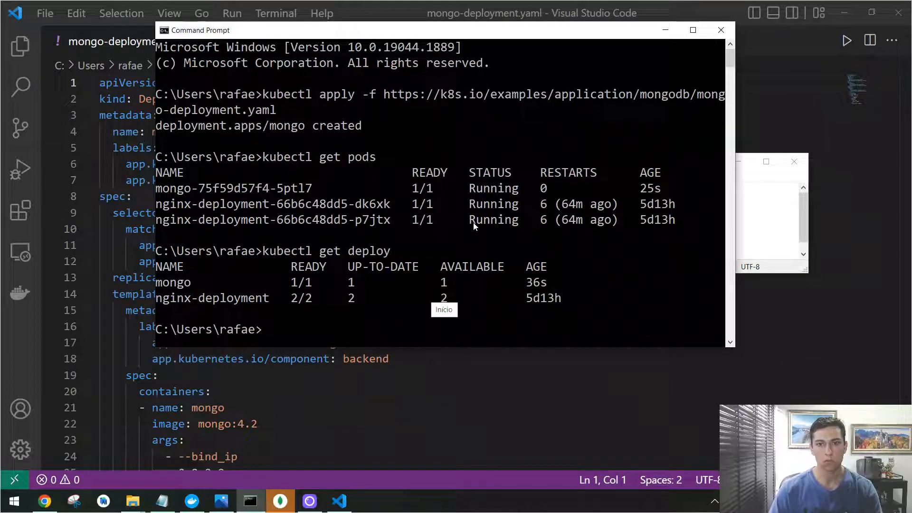
{"action": "mouse_move", "coordinate": [383, 254]}
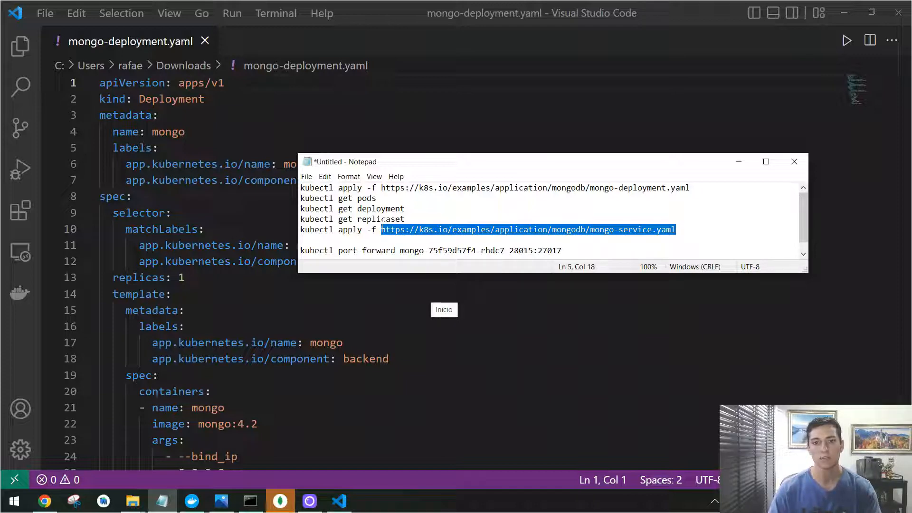
Step: Apply the mongo-service.yaml manifest with kubectl to create the mongo service
{"action": "left_click", "coordinate": [301, 229]}
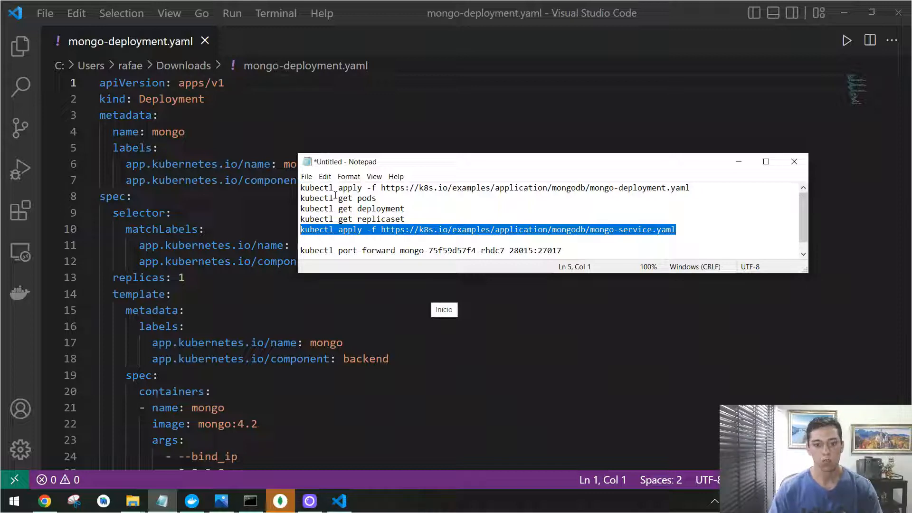
{"action": "left_click", "coordinate": [250, 501]}
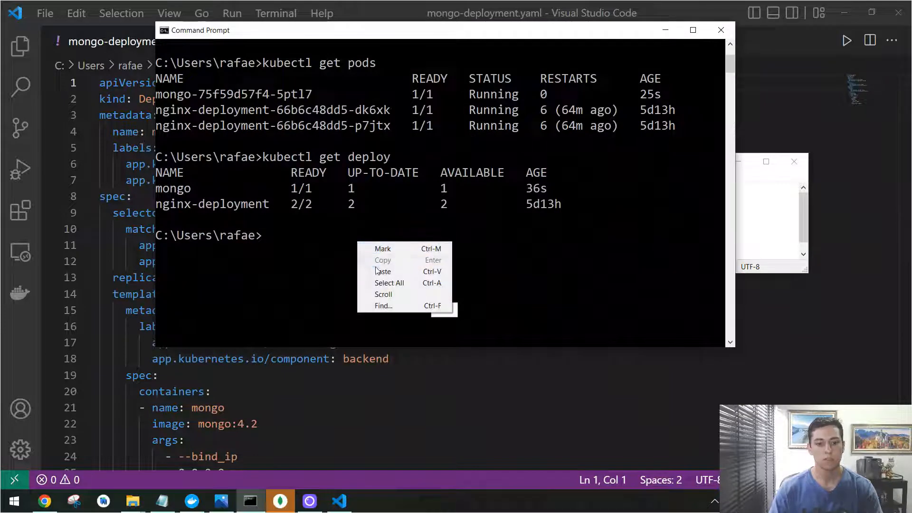
{"action": "left_click", "coordinate": [382, 270]}
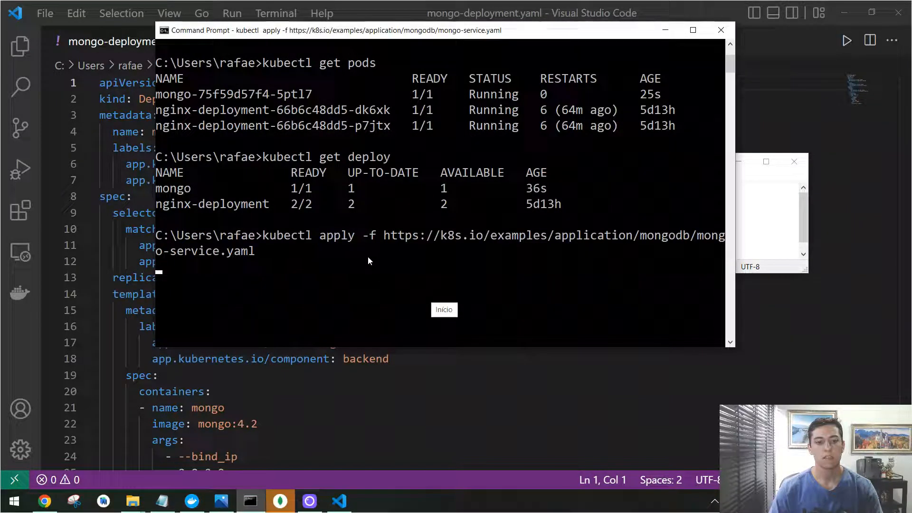
{"action": "key", "text": "Return"}
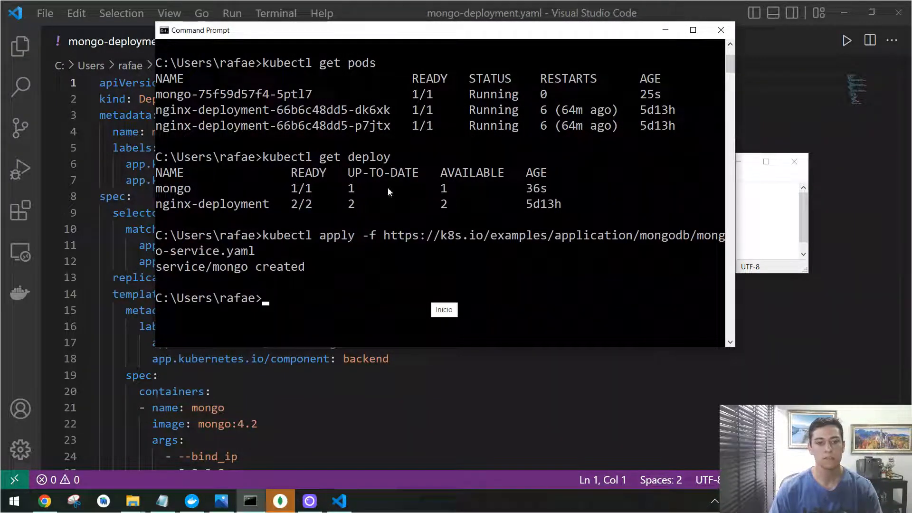
{"action": "mouse_move", "coordinate": [383, 259]}
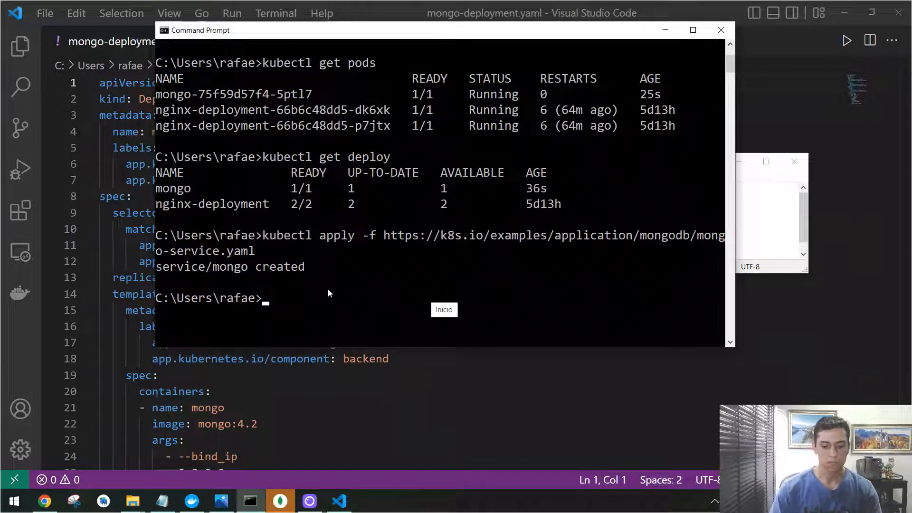
Step: List services with kubectl get service, showing mongo ClusterIP on 27017 beside kubernetes
{"action": "type", "text": "kubectl get deploy"}
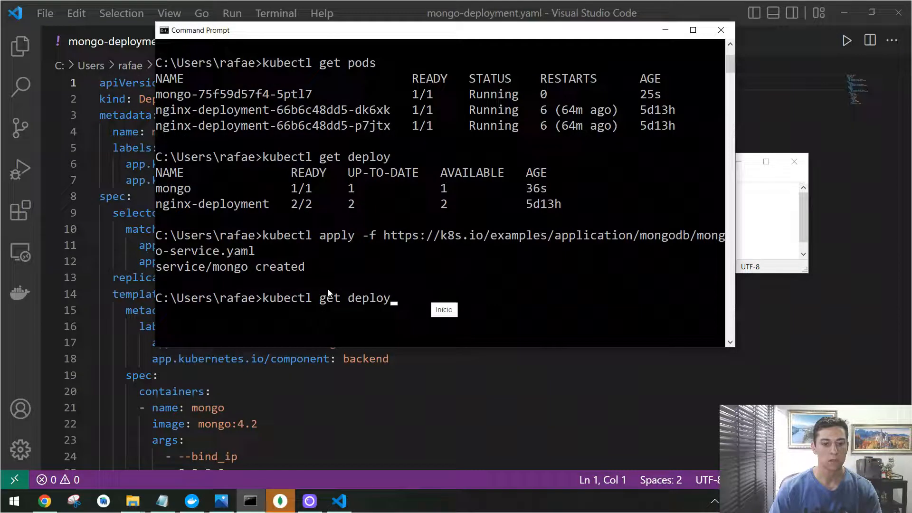
{"action": "type", "text": "ser"}
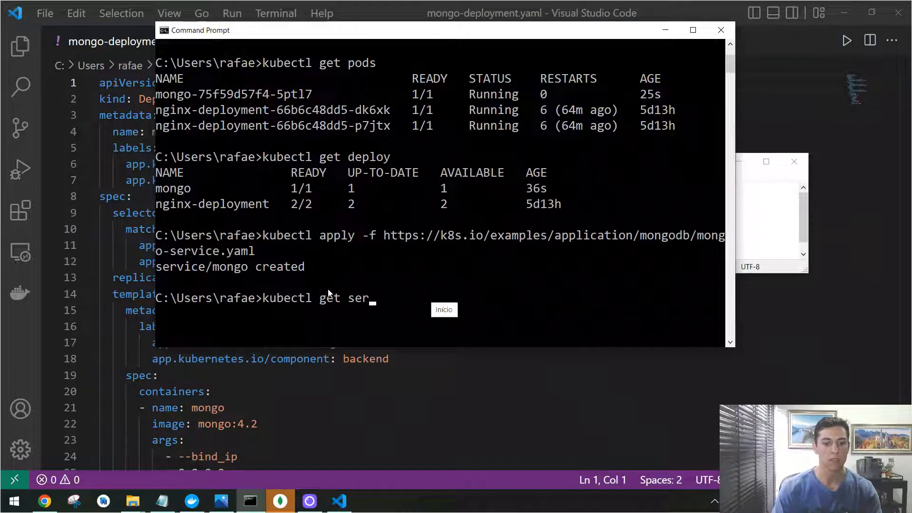
{"action": "type", "text": "vi"}
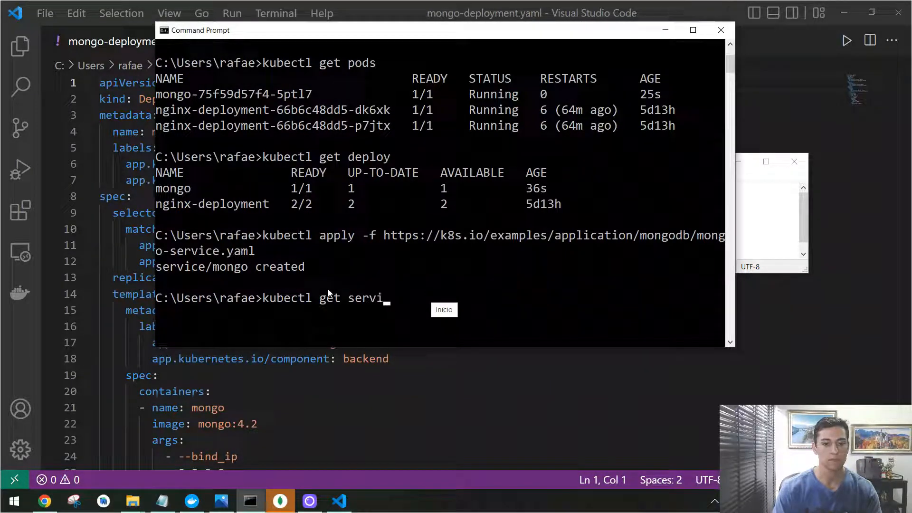
{"action": "key", "text": "Return"}
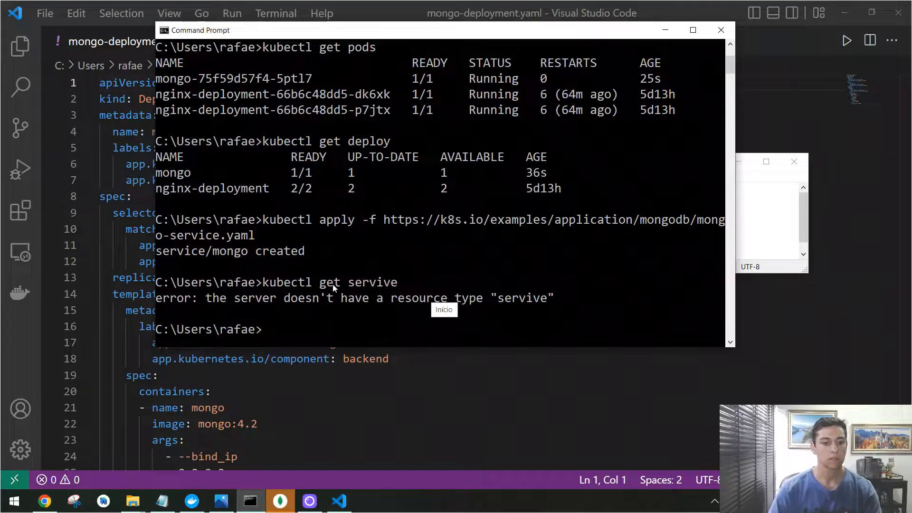
{"action": "type", "text": "kubectl get servive"}
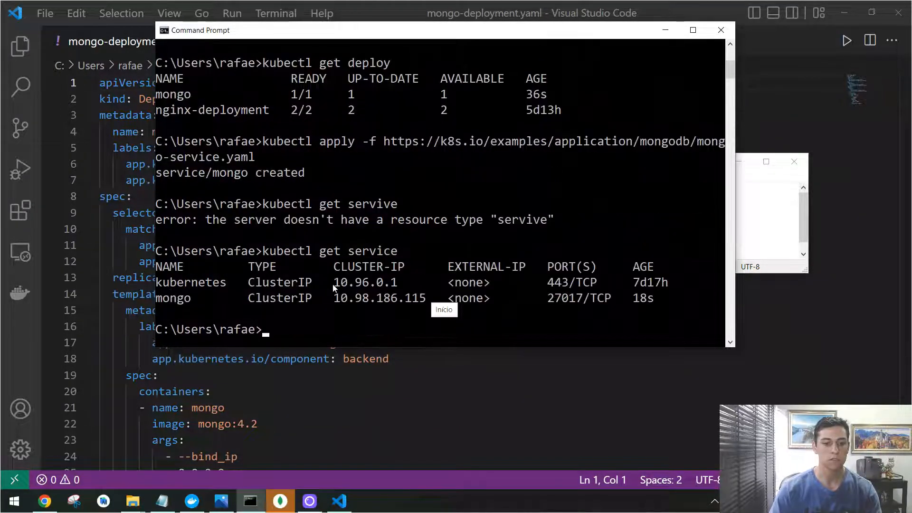
{"action": "scroll", "scroll_direction": "down", "scroll_amount": 3}
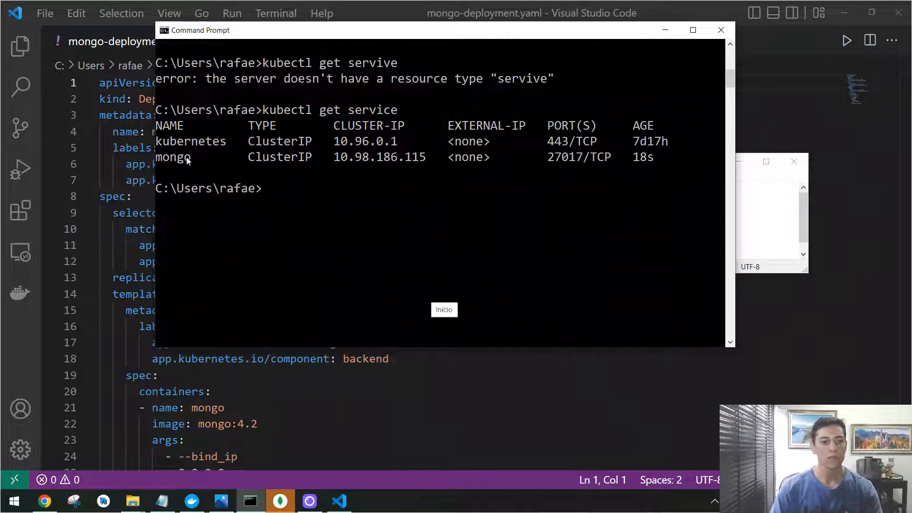
{"action": "mouse_move", "coordinate": [329, 154]}
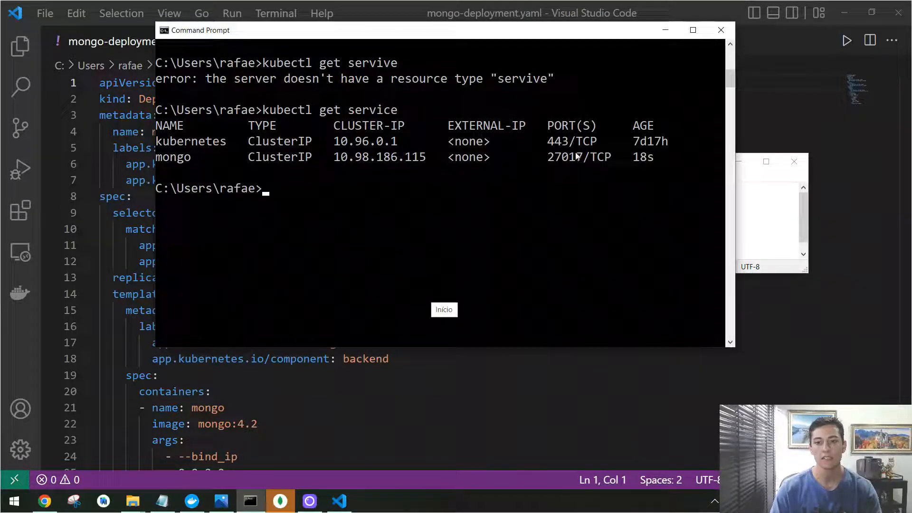
{"action": "mouse_move", "coordinate": [563, 155]}
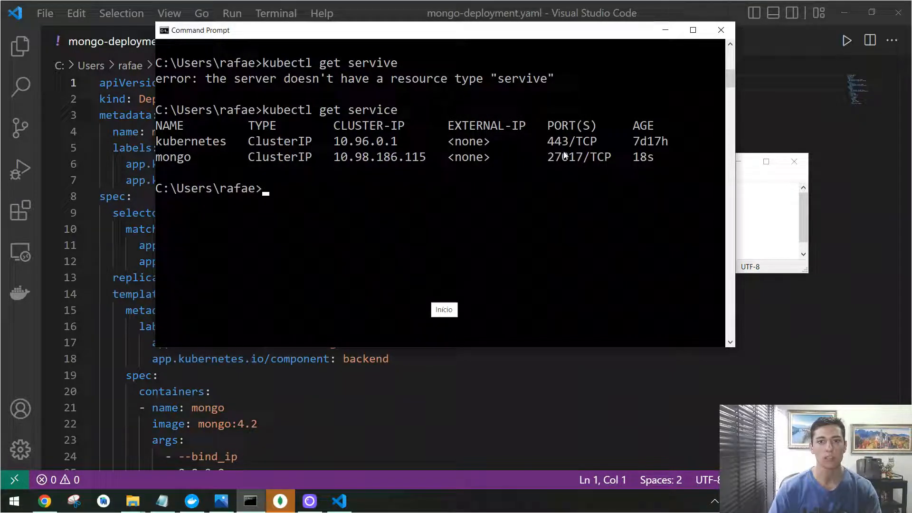
{"action": "mouse_move", "coordinate": [462, 151]}
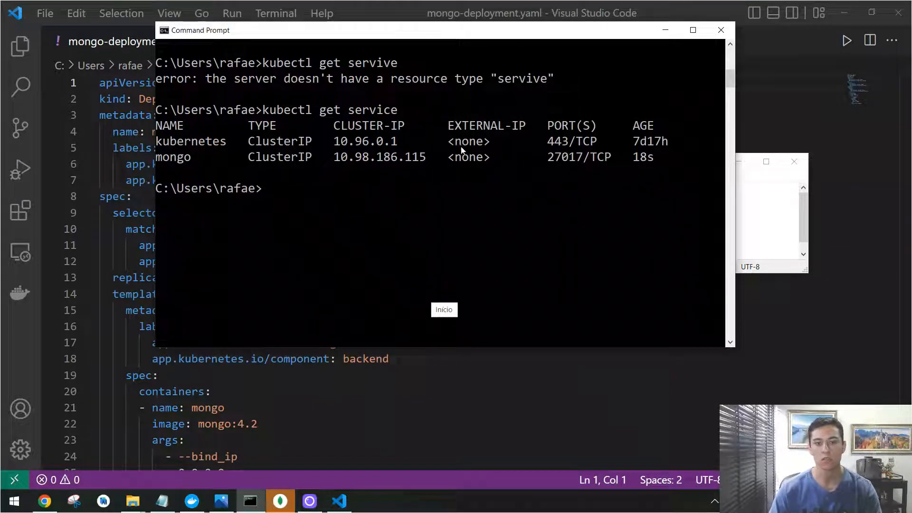
{"action": "scroll", "scroll_direction": "up", "scroll_amount": 3}
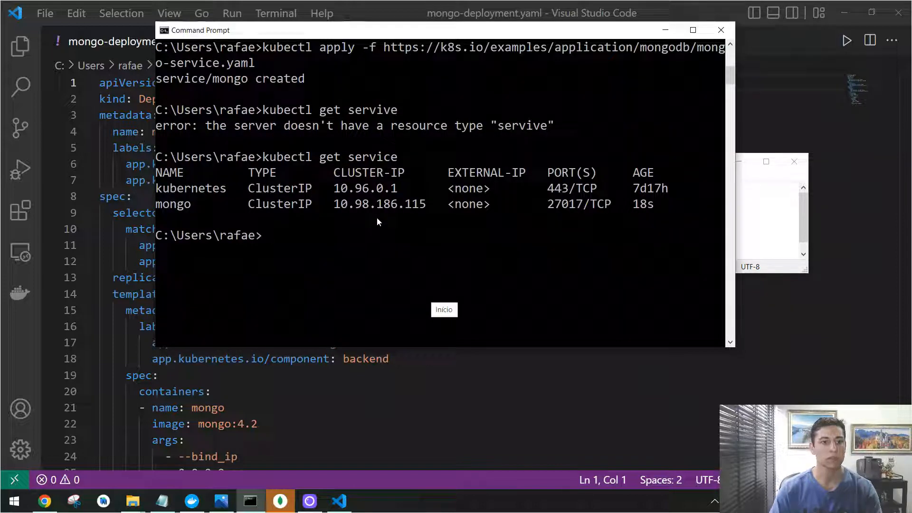
{"action": "scroll", "scroll_direction": "up", "scroll_amount": 3}
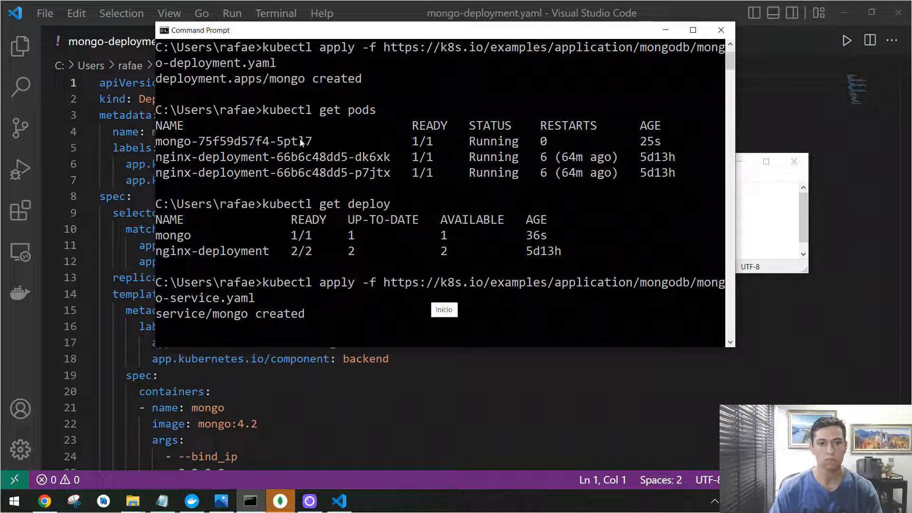
Step: Select the saved kubectl port-forward line for the mongo pod in Notepad
{"action": "left_click", "coordinate": [162, 500]}
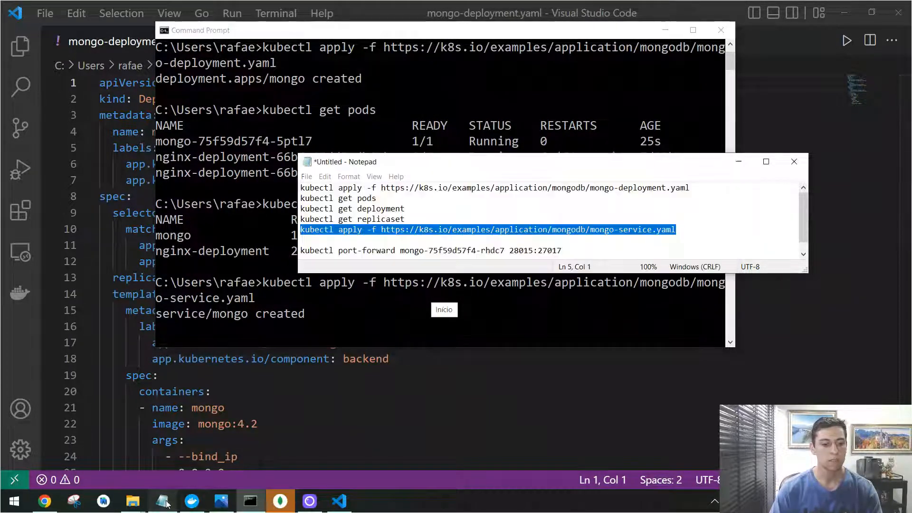
{"action": "scroll", "scroll_direction": "up", "scroll_amount": 3}
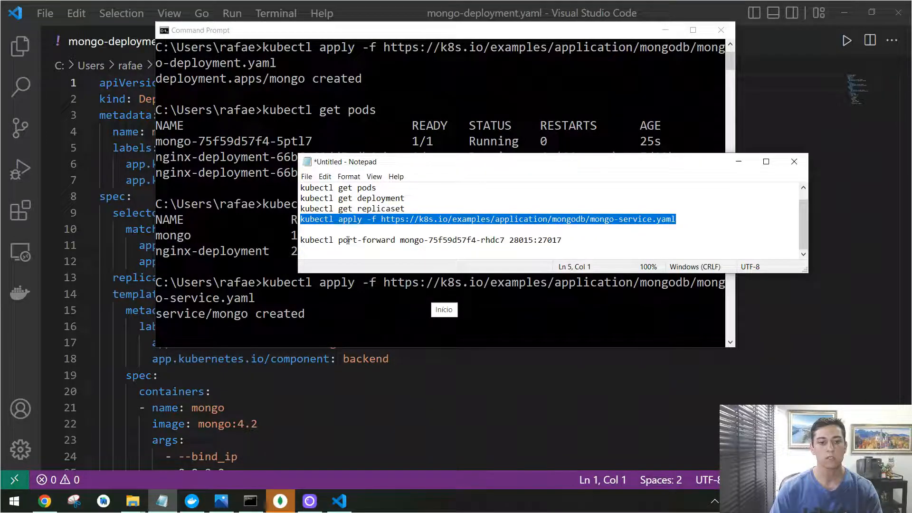
{"action": "double_click", "coordinate": [493, 239]}
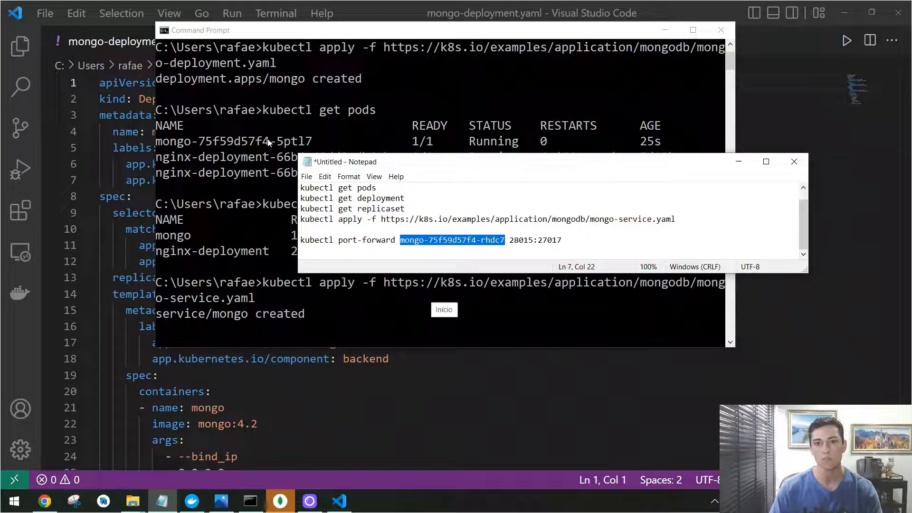
{"action": "mouse_move", "coordinate": [521, 239]}
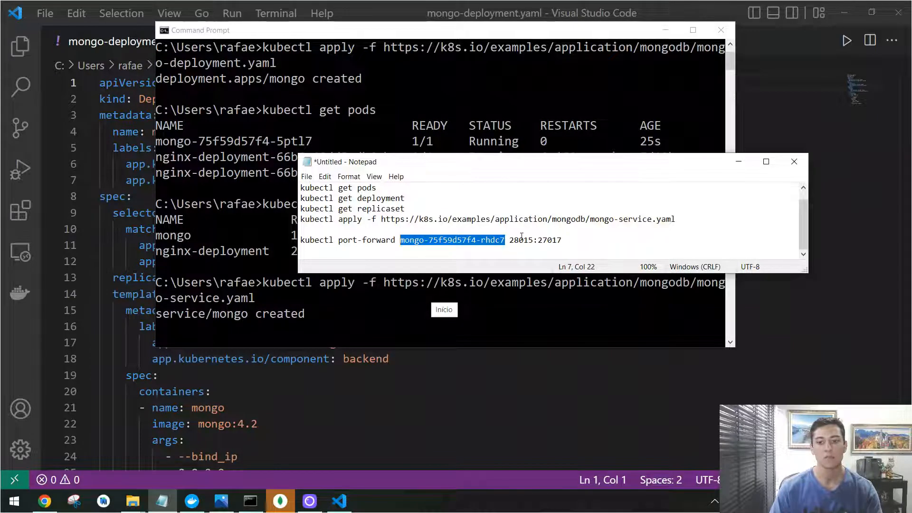
{"action": "left_click", "coordinate": [526, 240]}
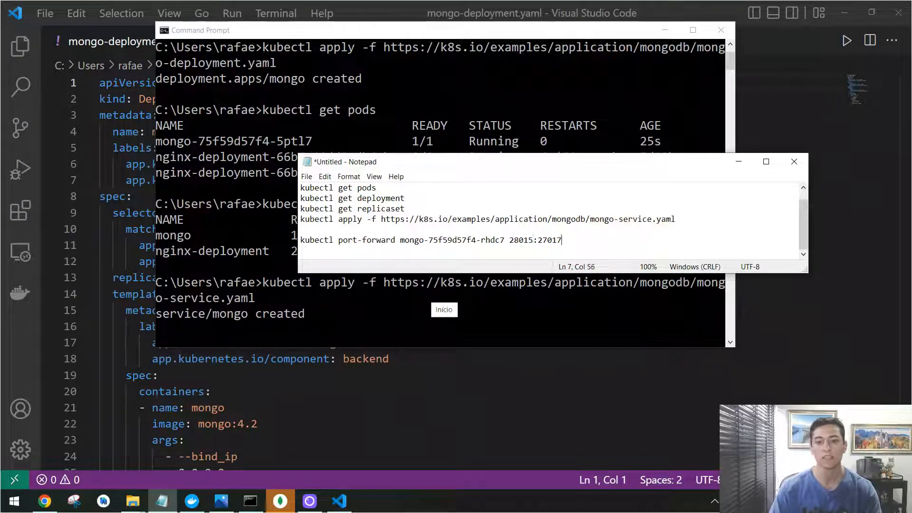
{"action": "triple_click", "coordinate": [430, 240]}
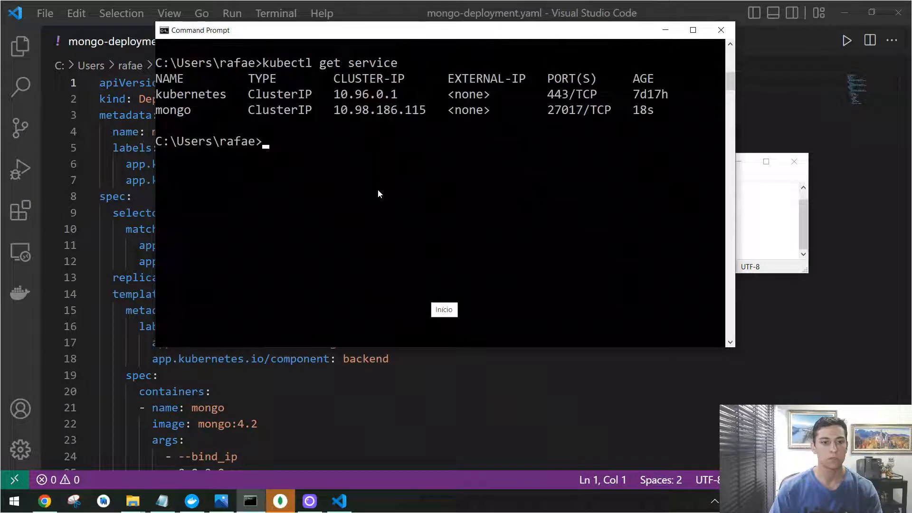
Step: Run kubectl port-forward mapping local 28020 to the mongo pod's 27017, then bring up Compass
{"action": "type", "text": "kubectl port-forward mongo-75f59d57f4-rhdc7 28015:27017"}
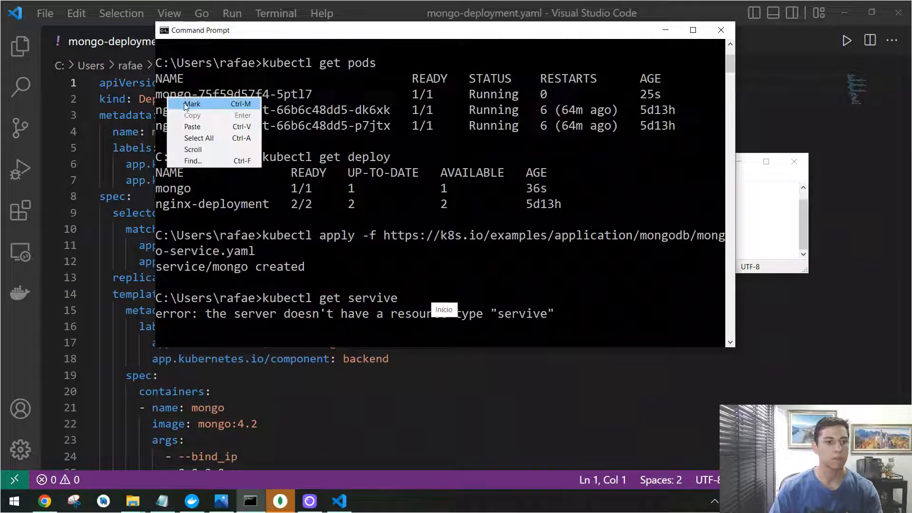
{"action": "left_click", "coordinate": [192, 103]}
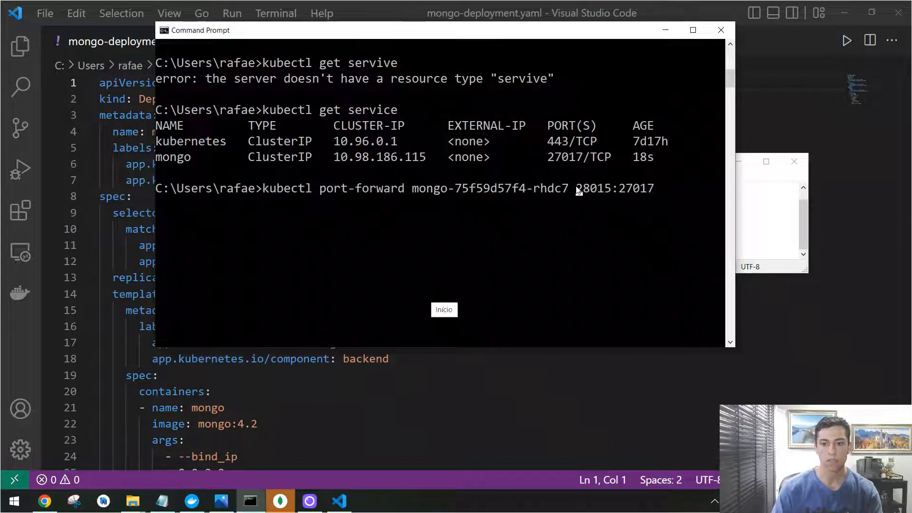
{"action": "key", "text": "Backspace"}
{"action": "type", "text": "5ptl"}
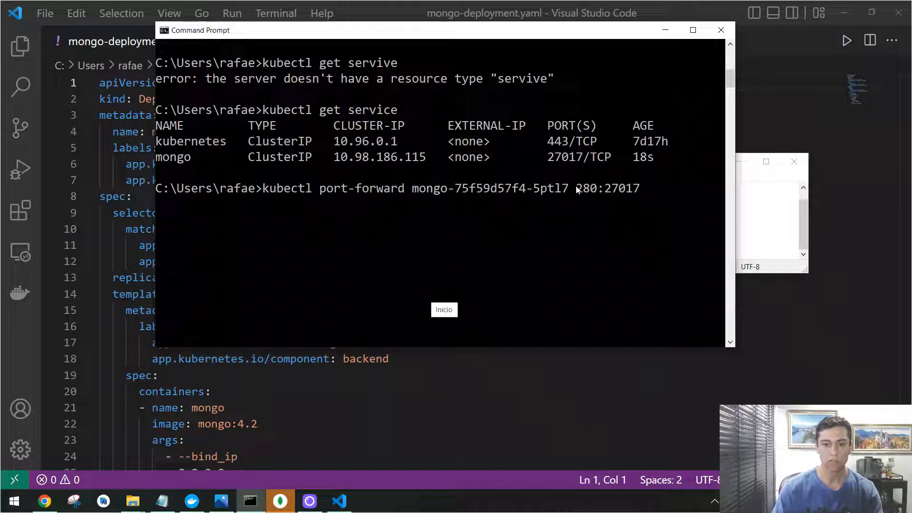
{"action": "type", "text": "20"}
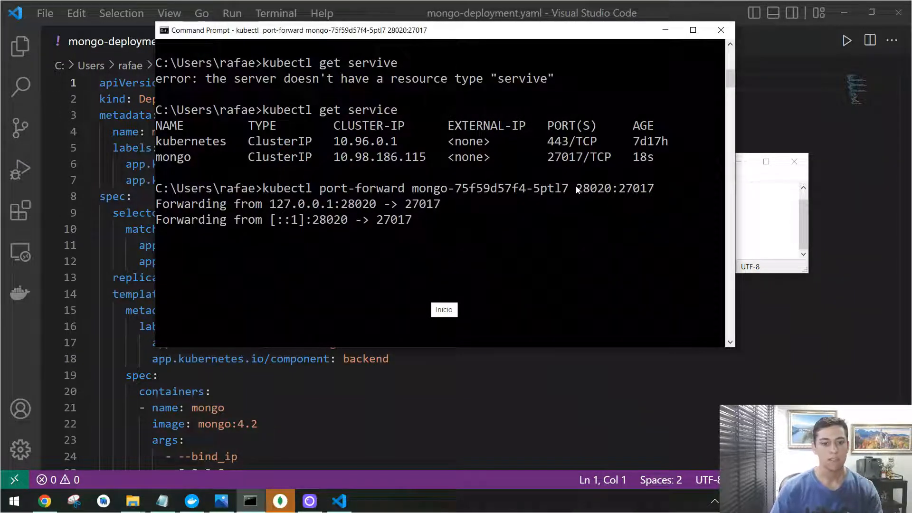
{"action": "mouse_move", "coordinate": [450, 189]}
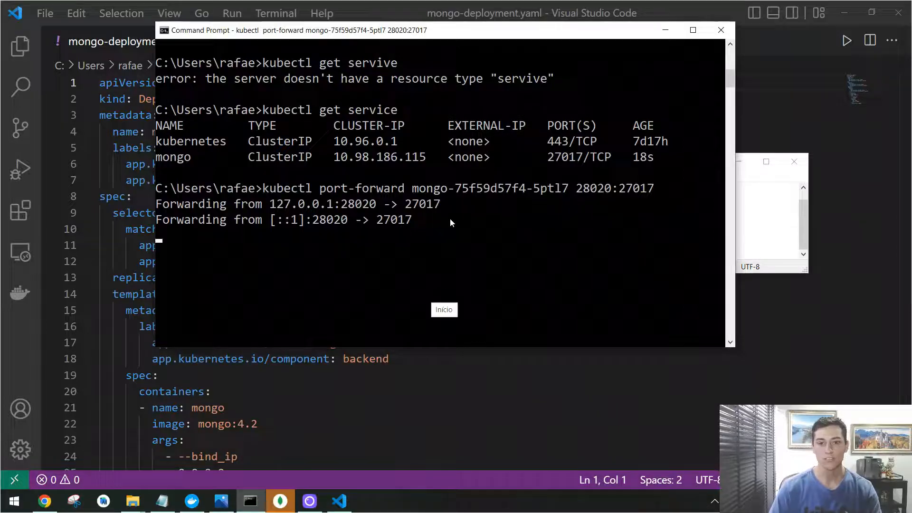
{"action": "left_click", "coordinate": [279, 500]}
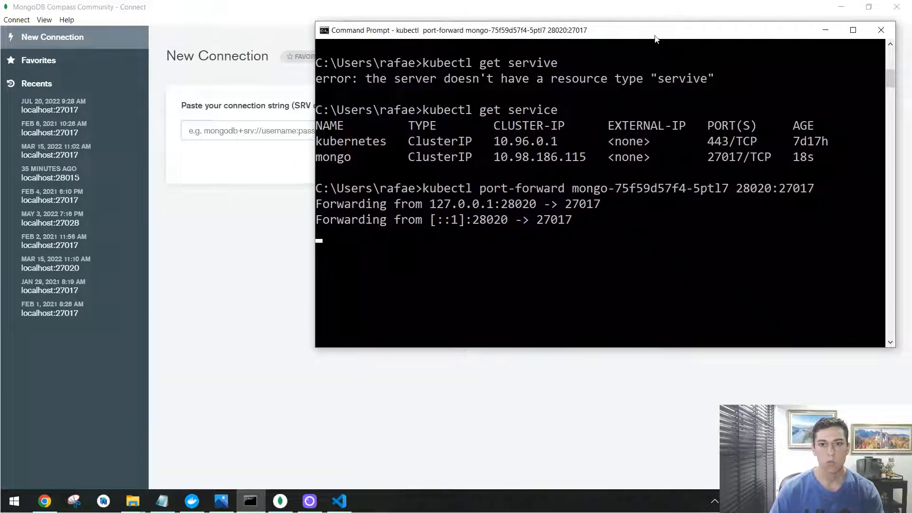
{"action": "mouse_move", "coordinate": [604, 172]}
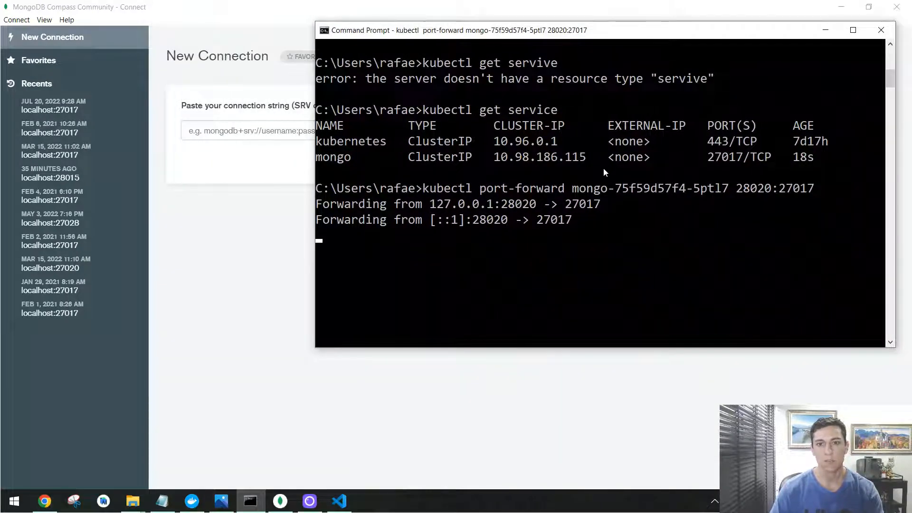
{"action": "mouse_move", "coordinate": [494, 219]}
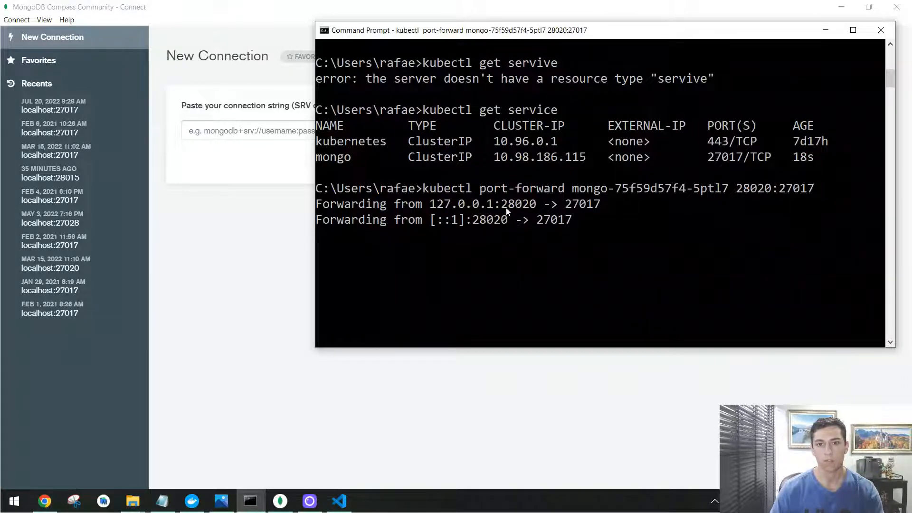
{"action": "mouse_move", "coordinate": [492, 224]}
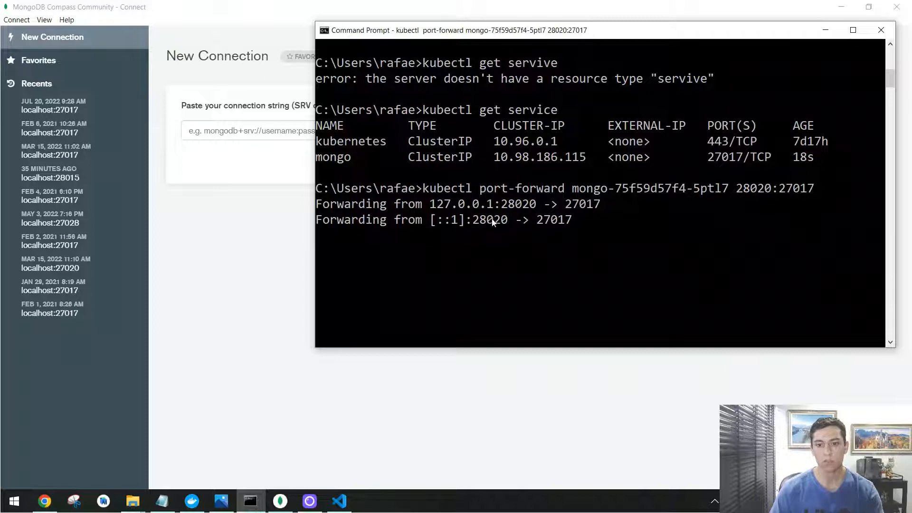
{"action": "mouse_move", "coordinate": [499, 226]}
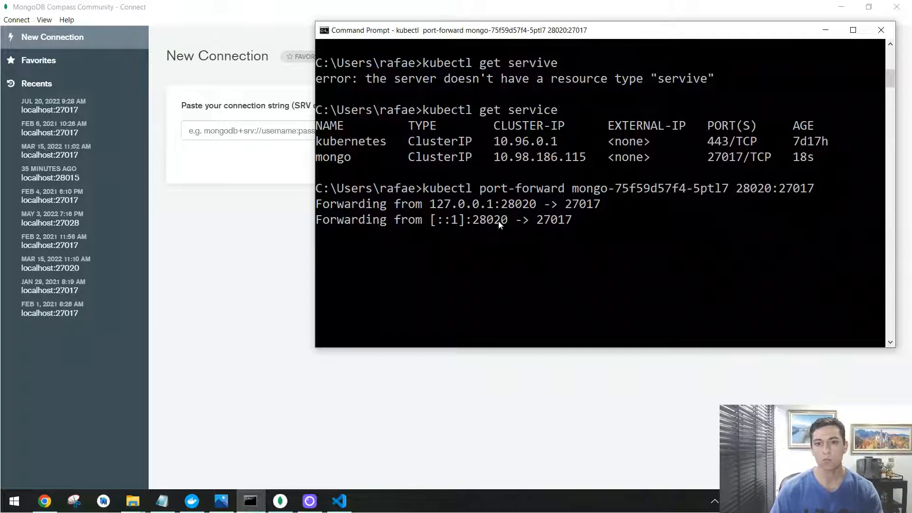
{"action": "mouse_move", "coordinate": [686, 35]}
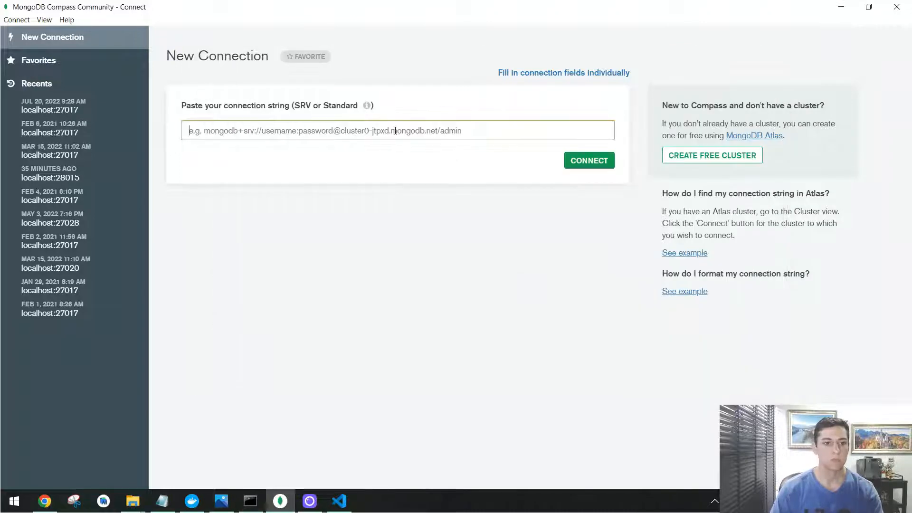
Step: Connect Compass to mongodb://localhost:28020, listing admin, config and local databases
{"action": "type", "text": "mongo"}
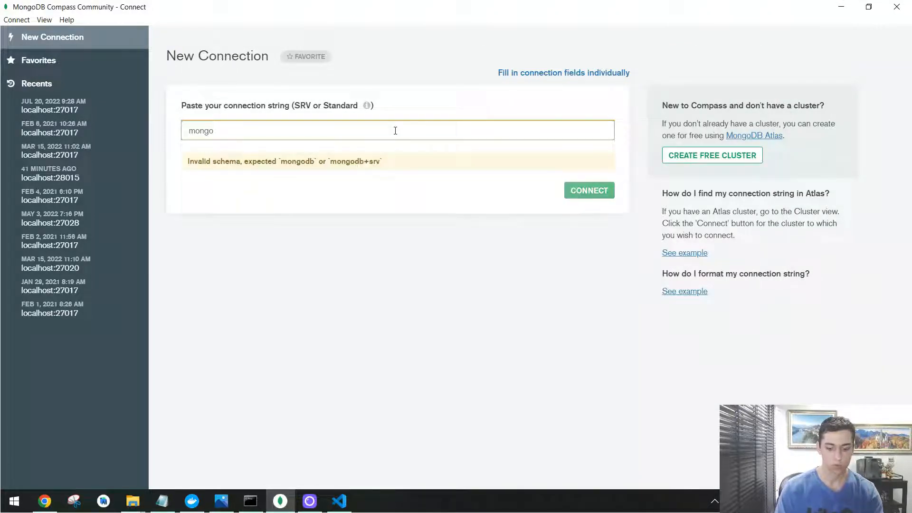
{"action": "type", "text": "dn"}
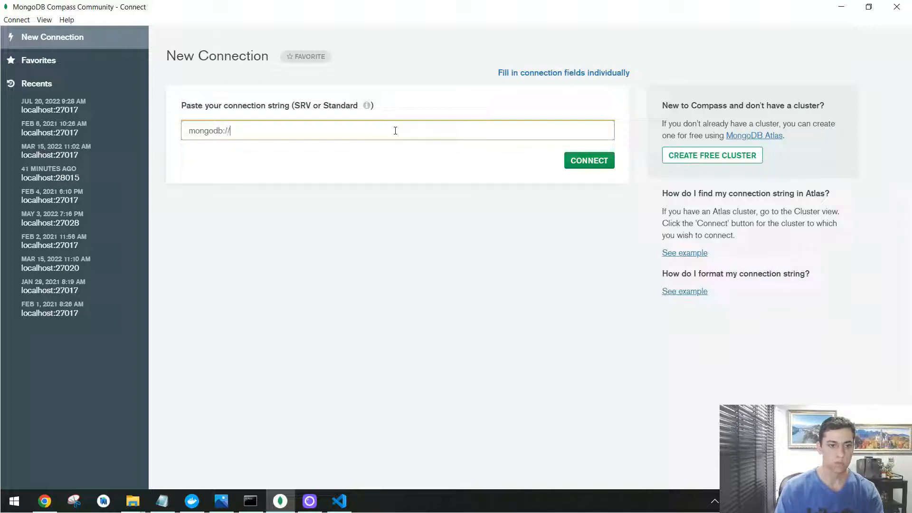
{"action": "type", "text": "local"}
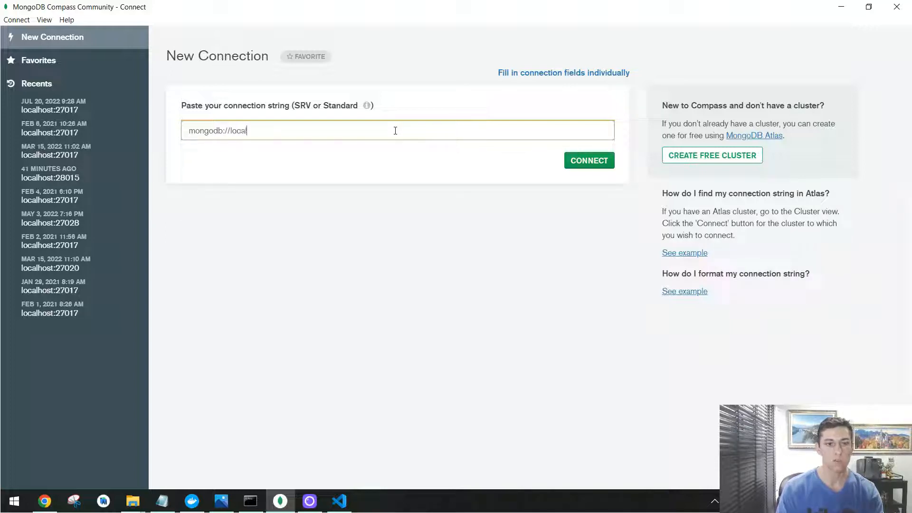
{"action": "type", "text": "host:"}
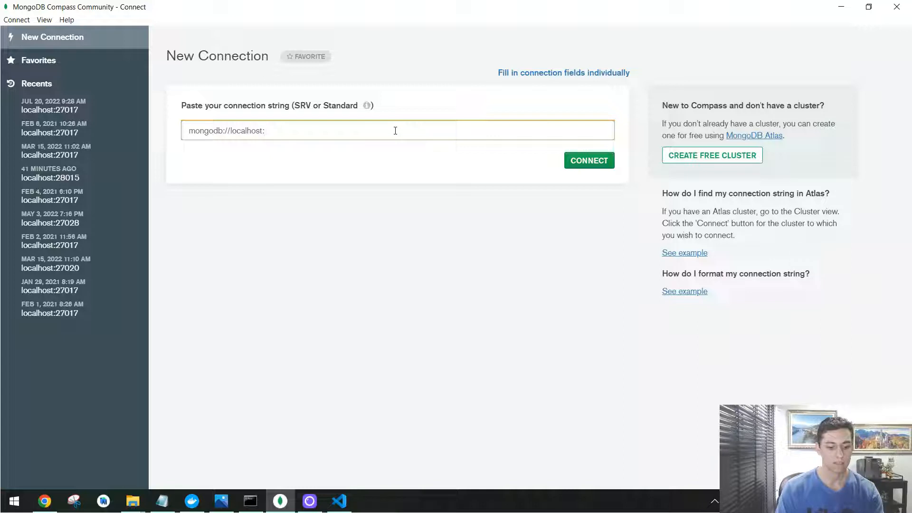
{"action": "type", "text": "28020"}
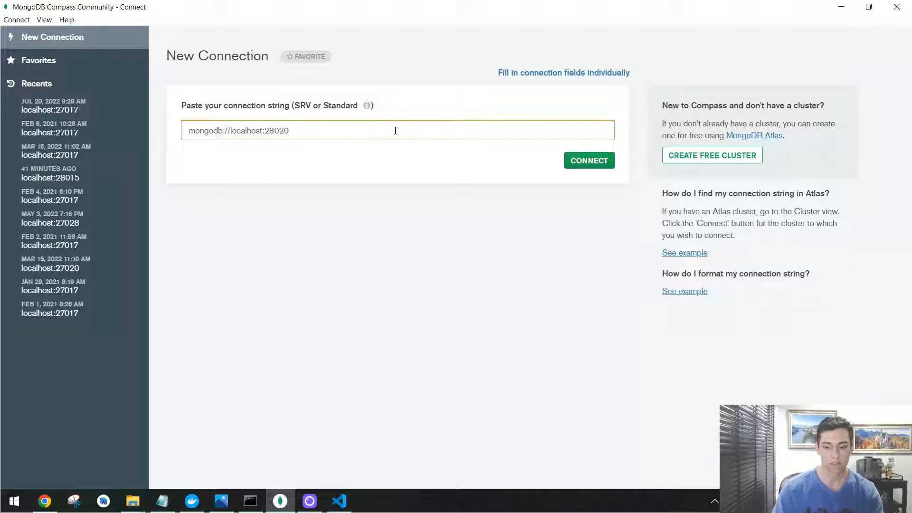
{"action": "left_click", "coordinate": [588, 160]}
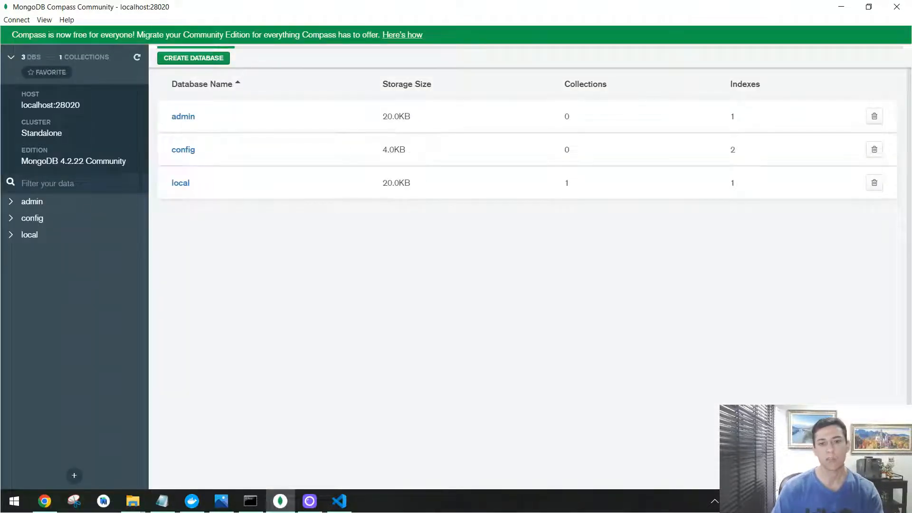
{"action": "mouse_move", "coordinate": [301, 203]}
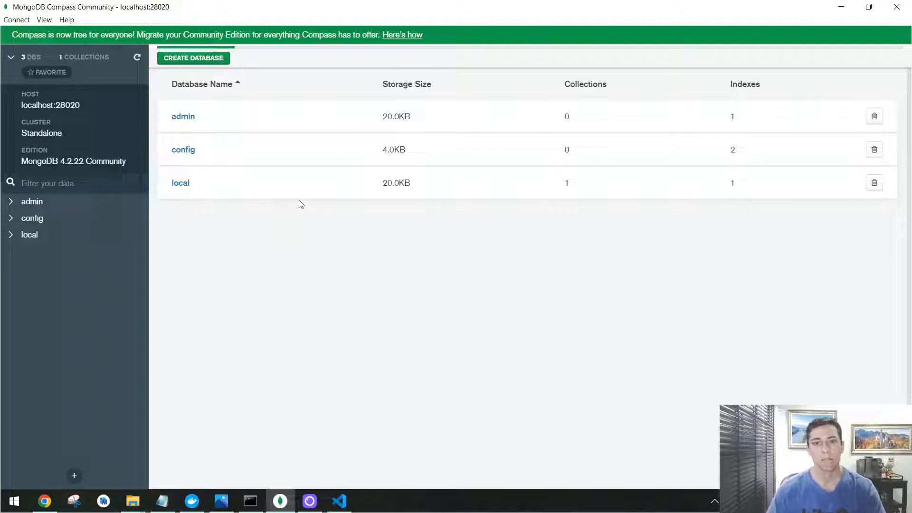